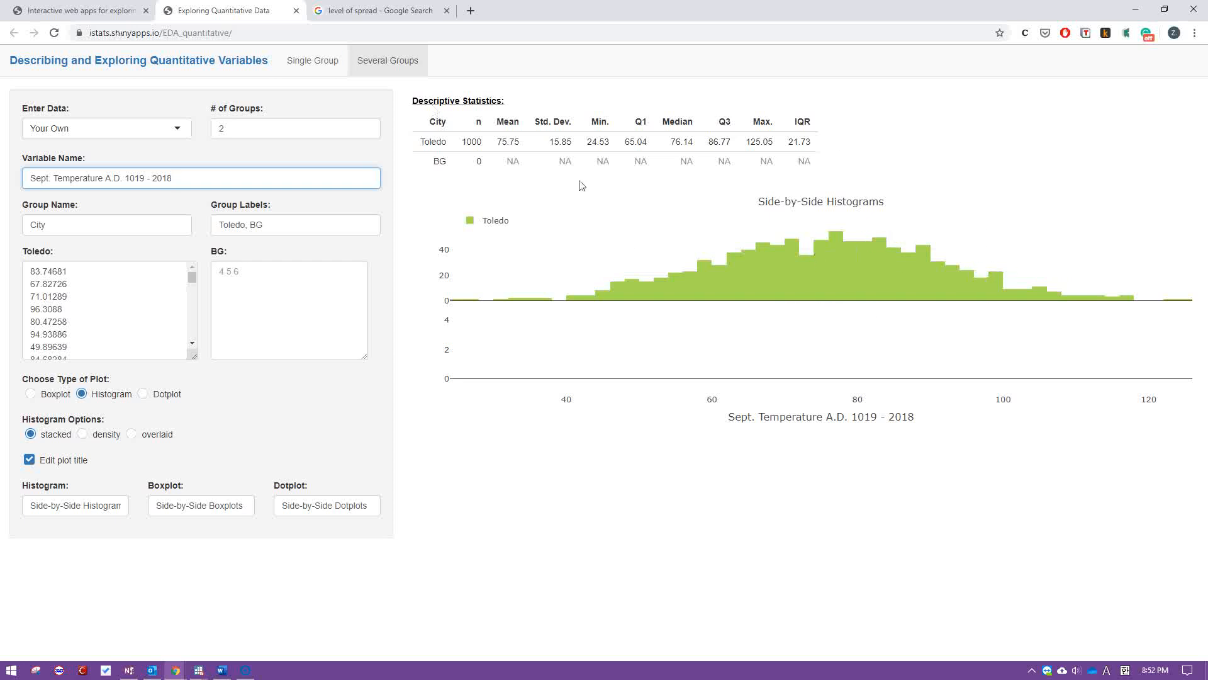
mouse_move(961, 275)
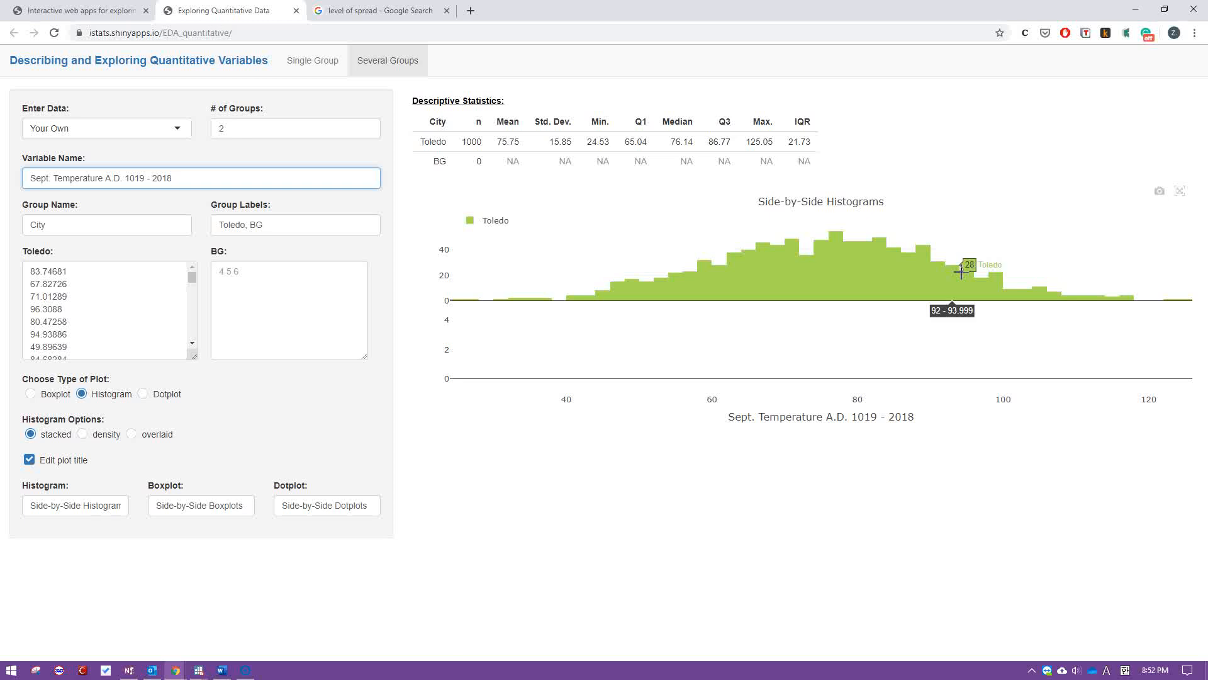
mouse_move(1010, 25)
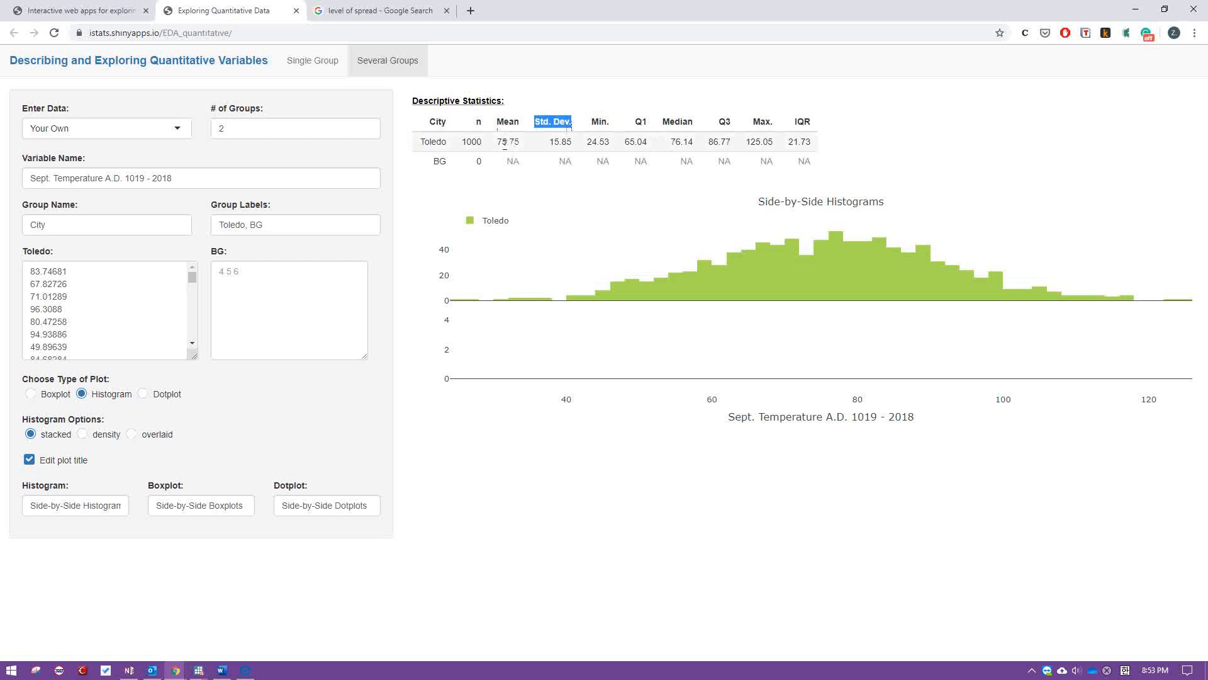
mouse_move(831, 301)
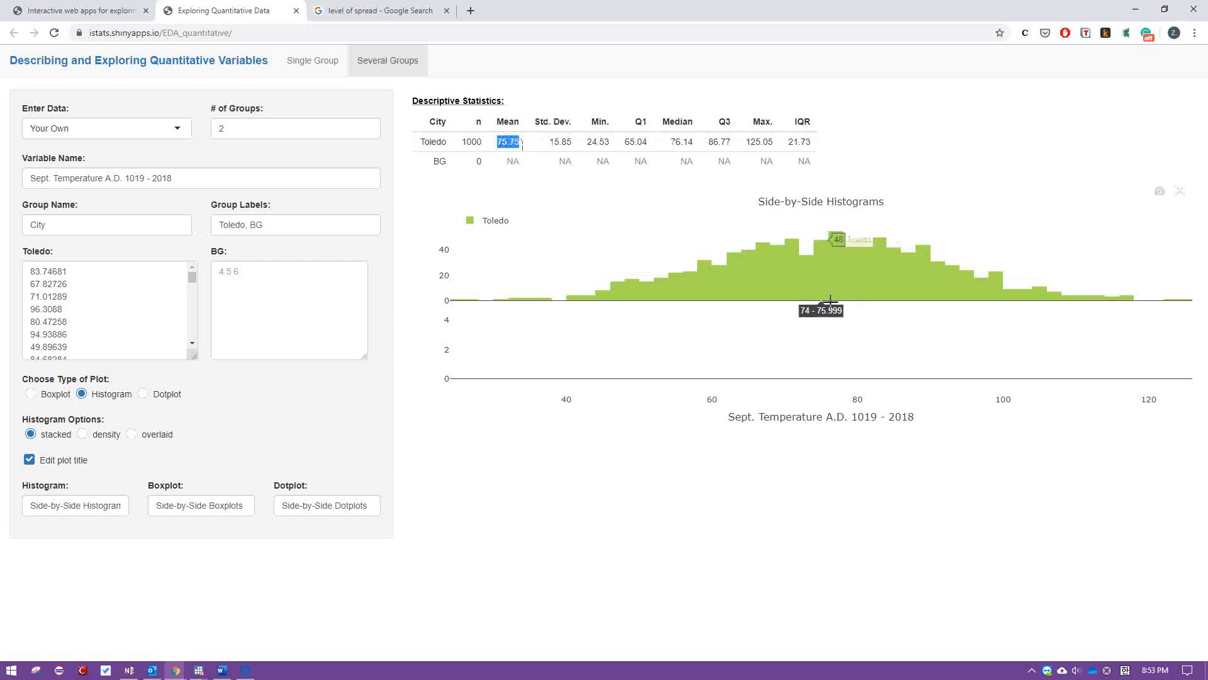
mouse_move(831, 281)
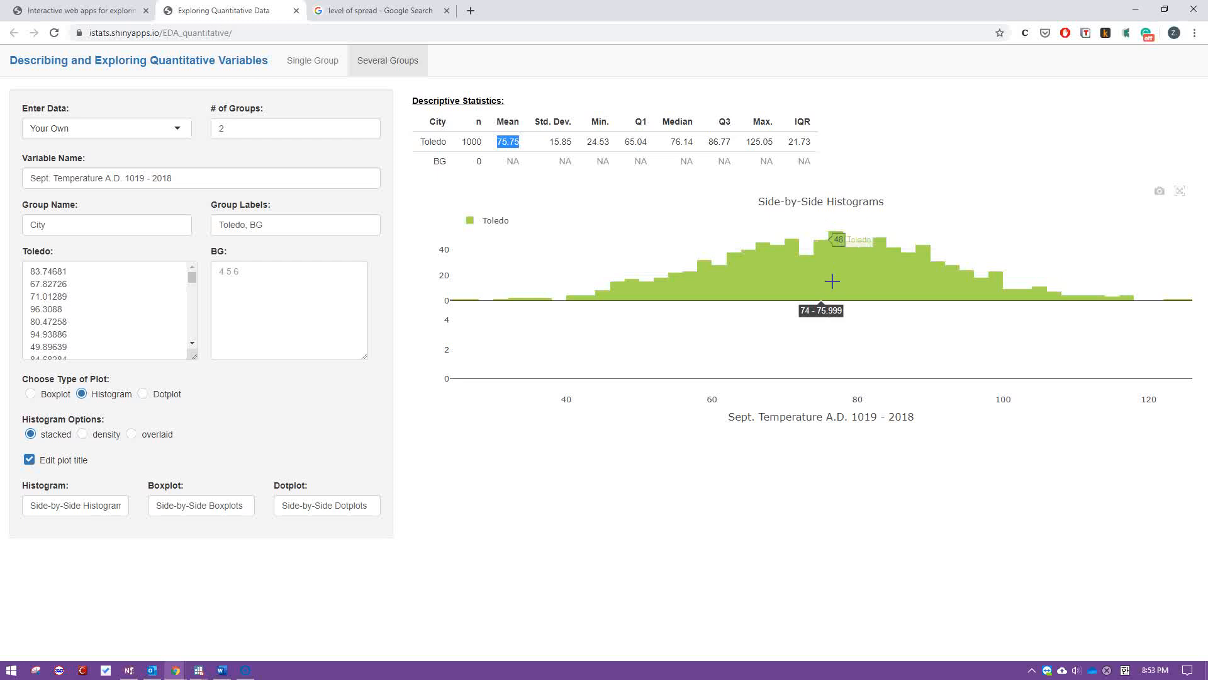
mouse_move(818, 321)
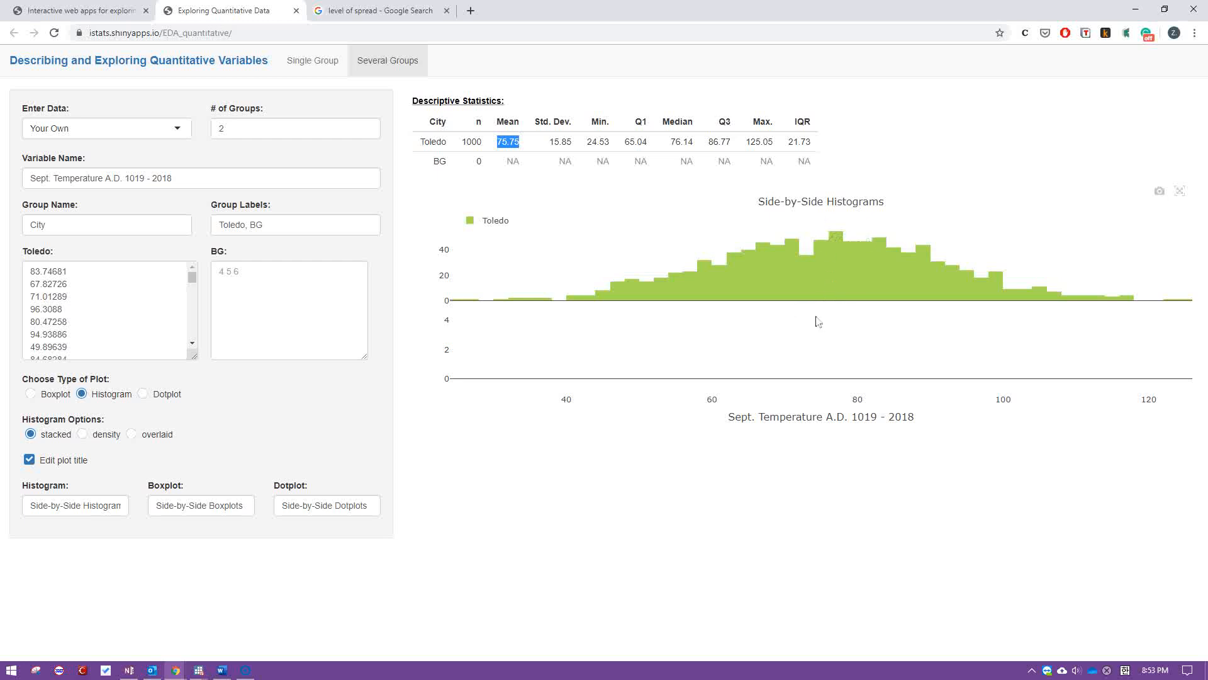
mouse_move(836, 231)
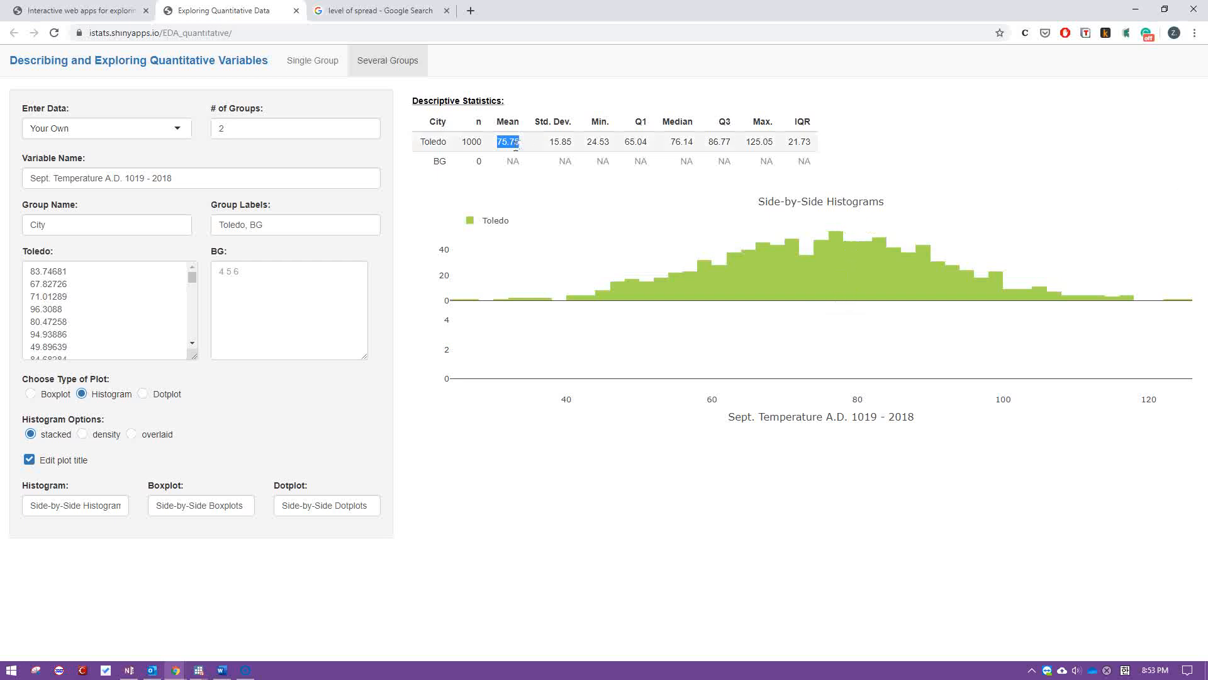
mouse_move(854, 255)
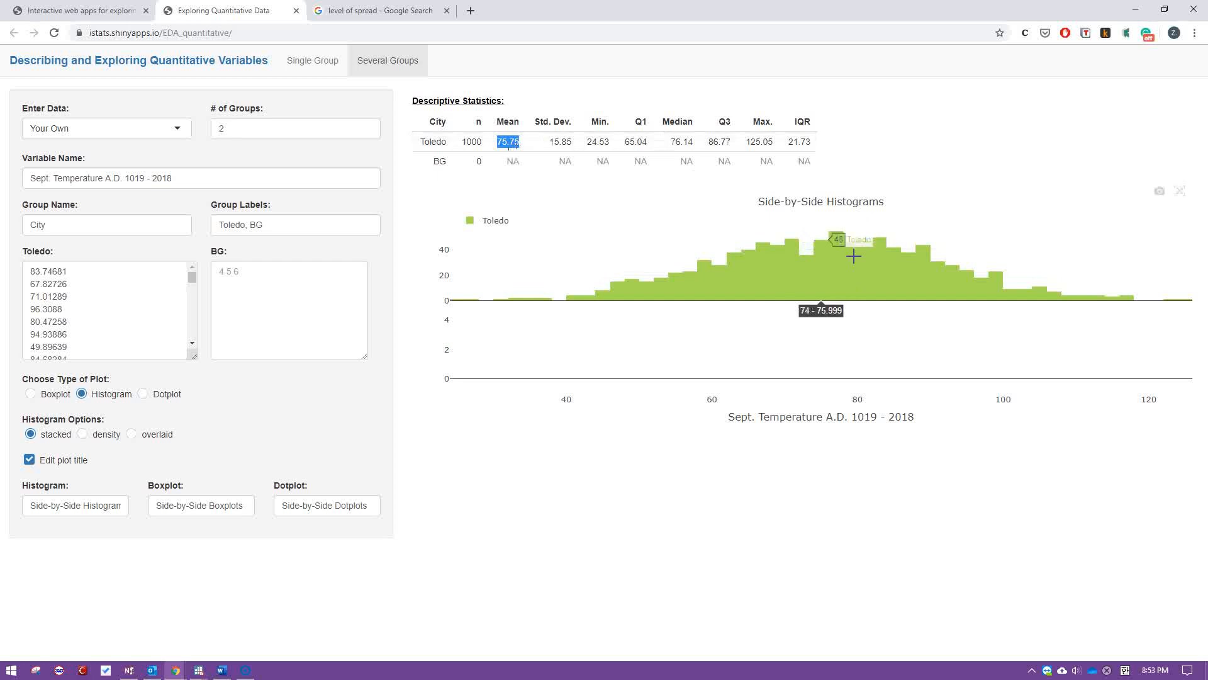
mouse_move(851, 305)
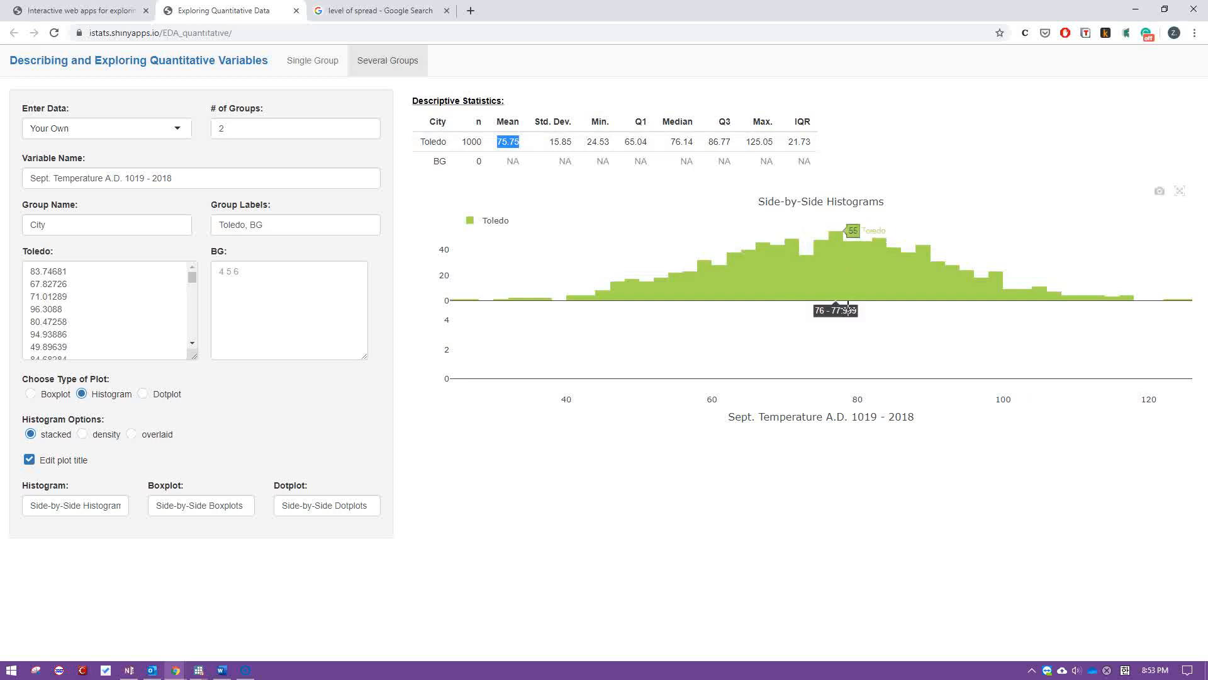
mouse_move(855, 401)
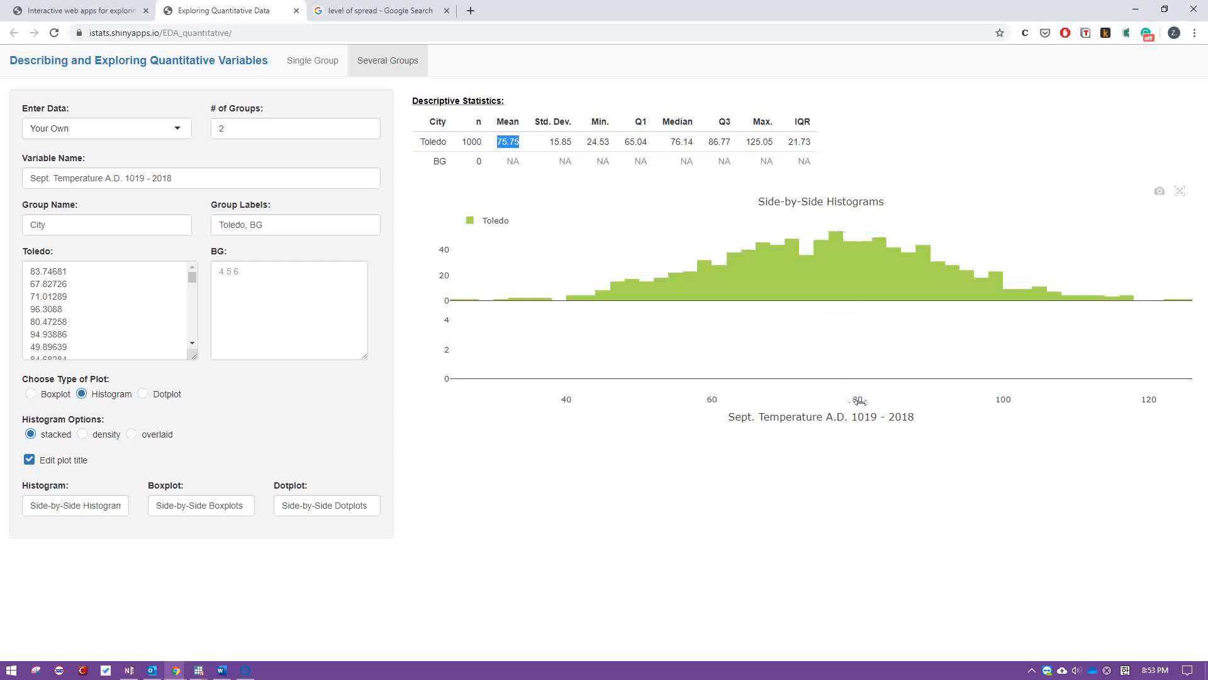
mouse_move(837, 337)
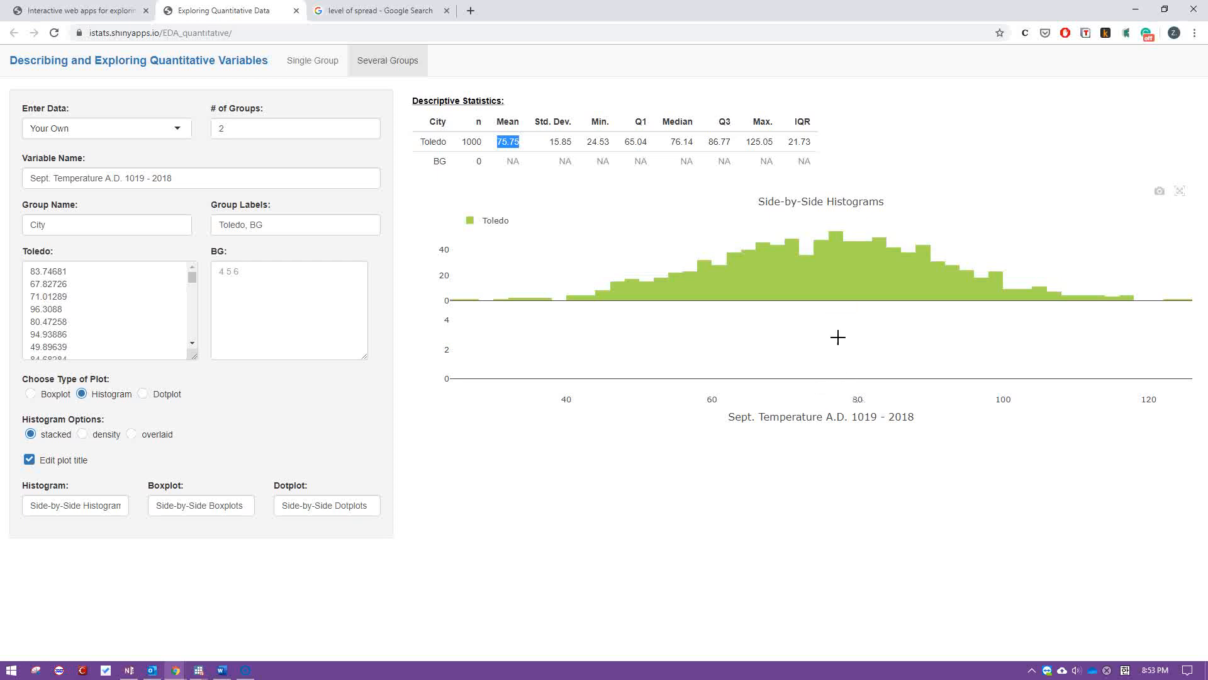
mouse_move(923, 272)
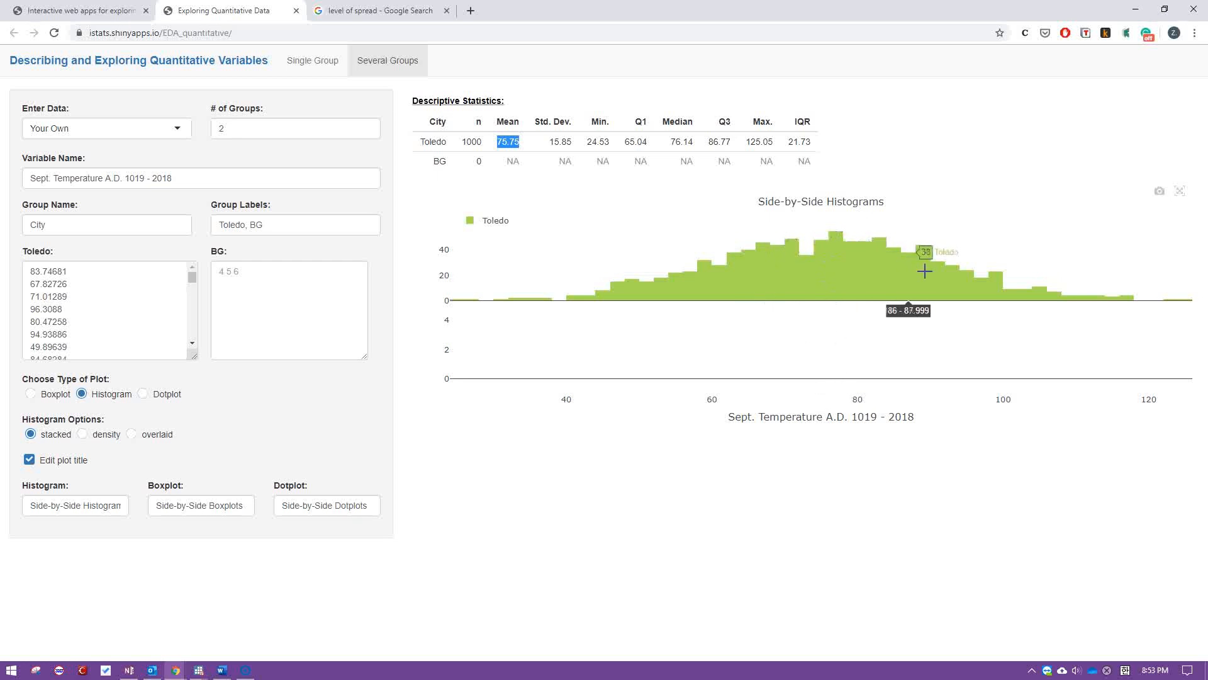
mouse_move(849, 246)
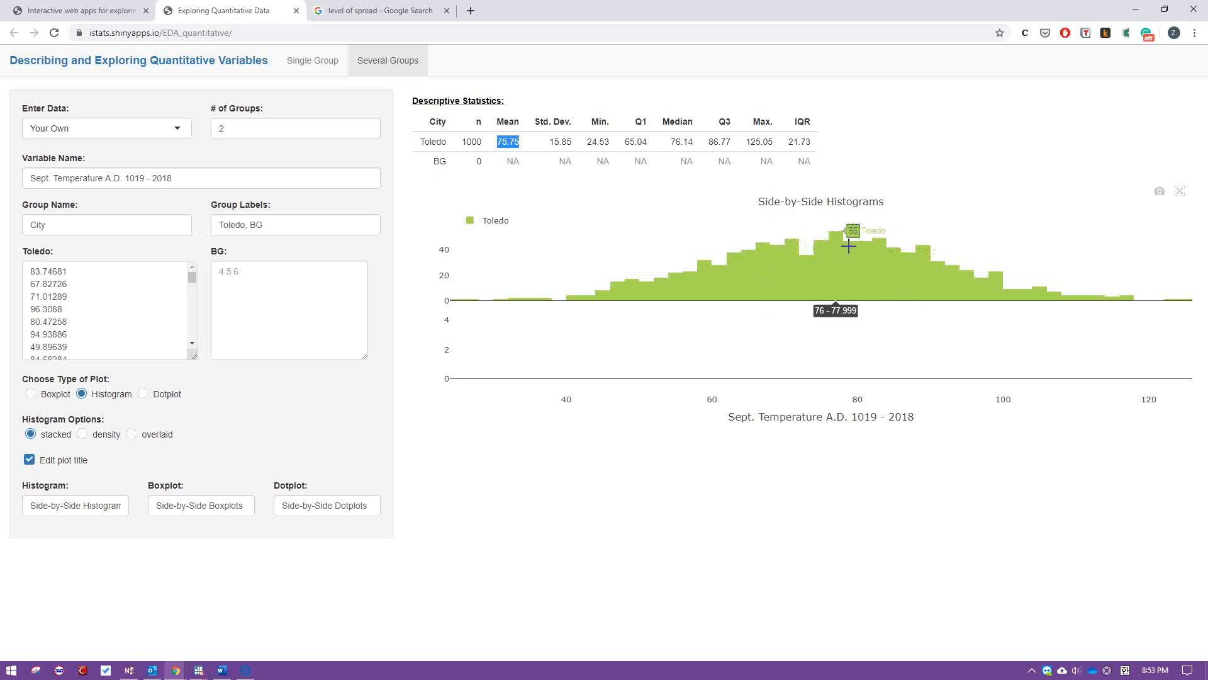
mouse_move(574, 146)
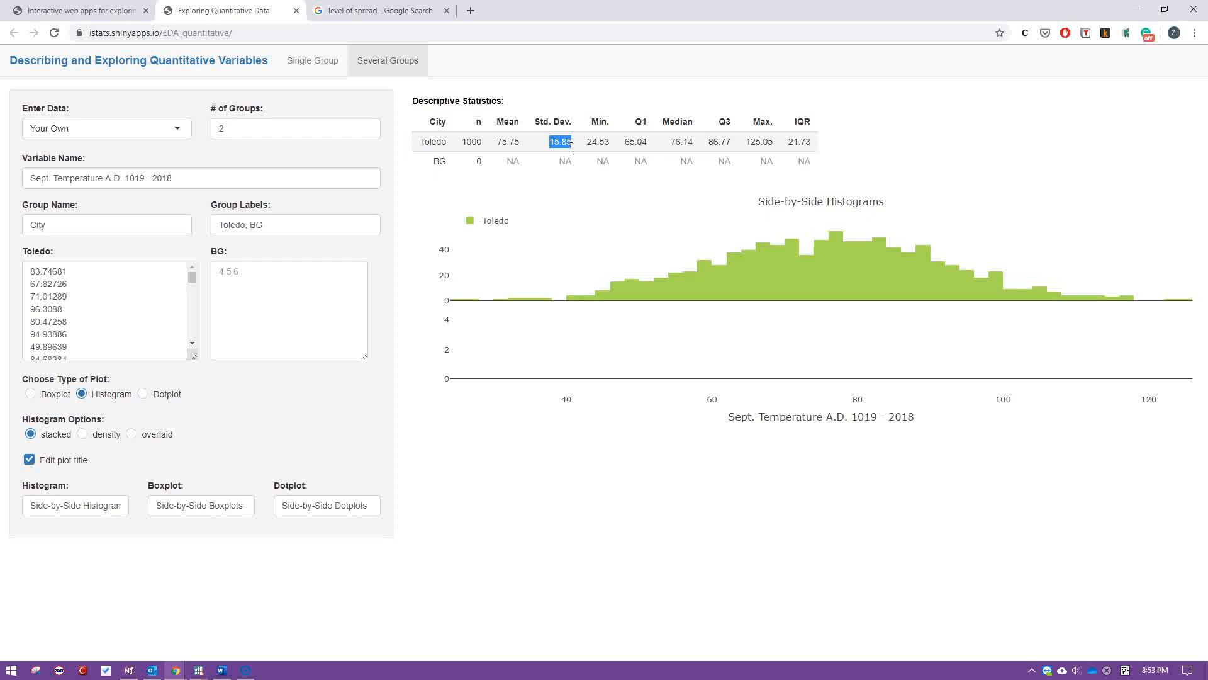
mouse_move(932, 254)
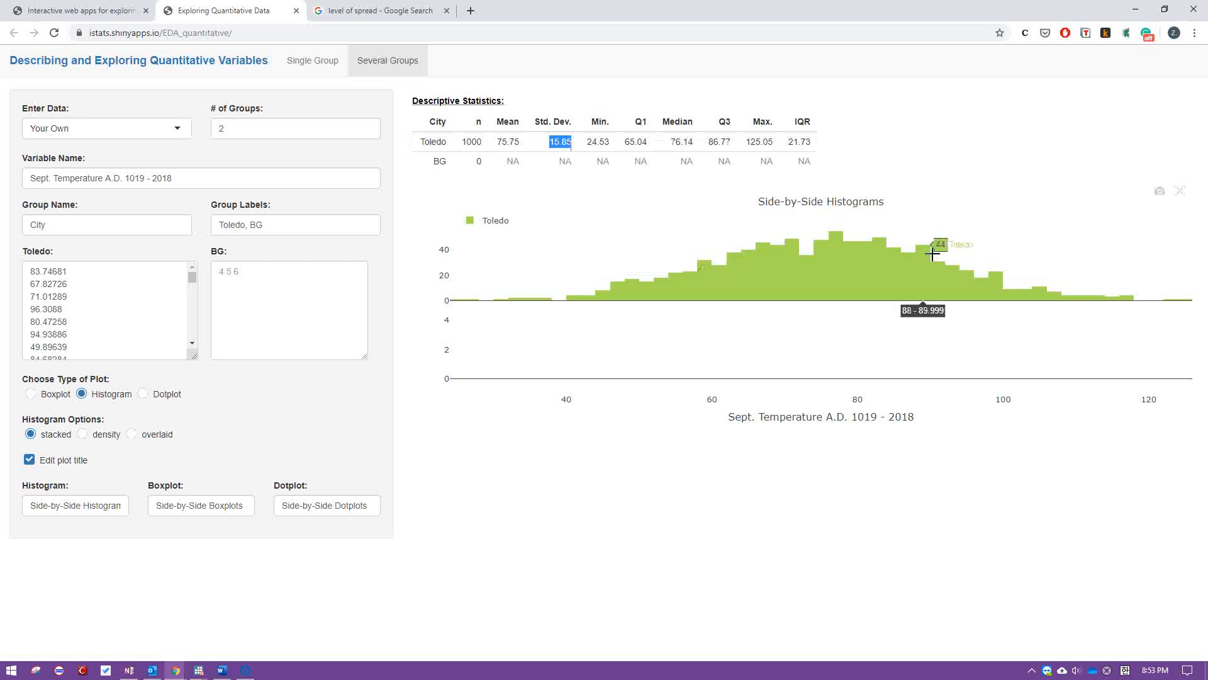
mouse_move(516, 299)
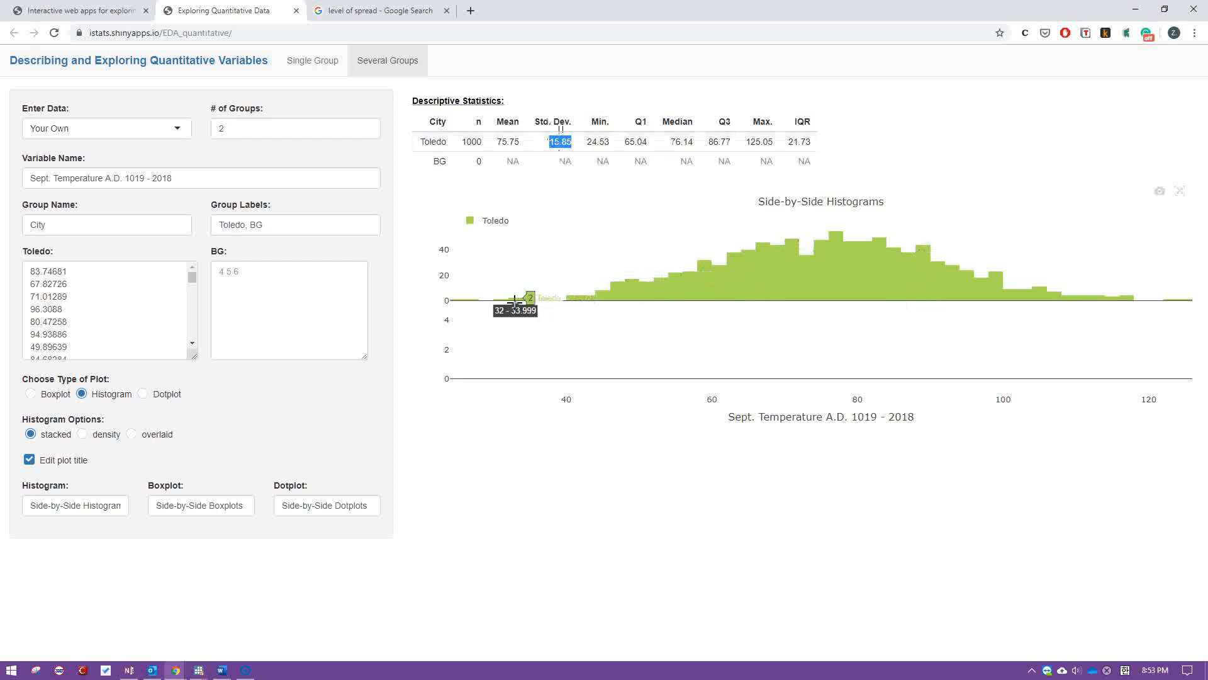
mouse_move(1029, 308)
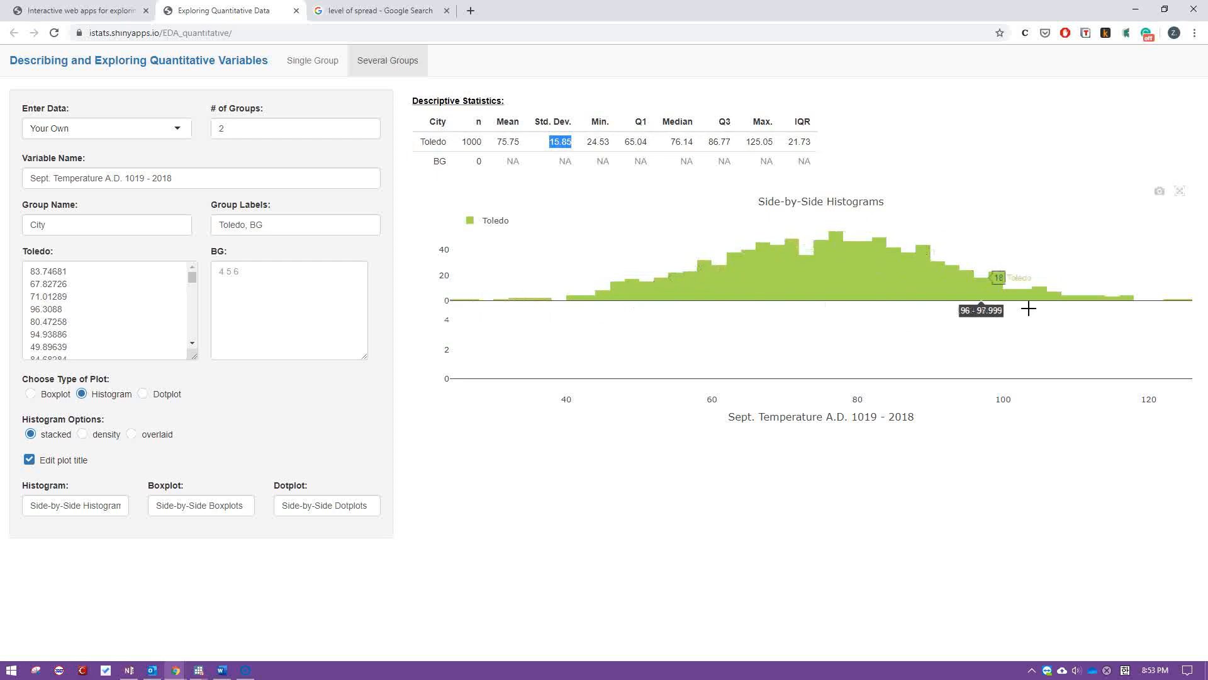
mouse_move(562, 289)
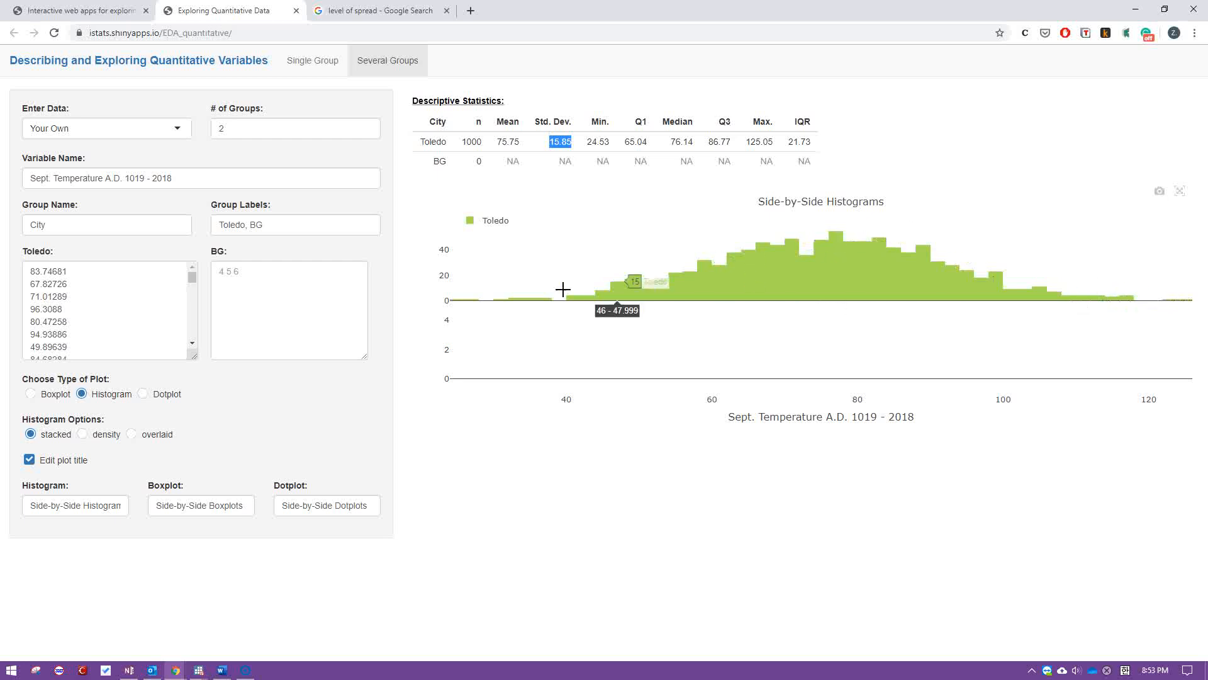
mouse_move(539, 158)
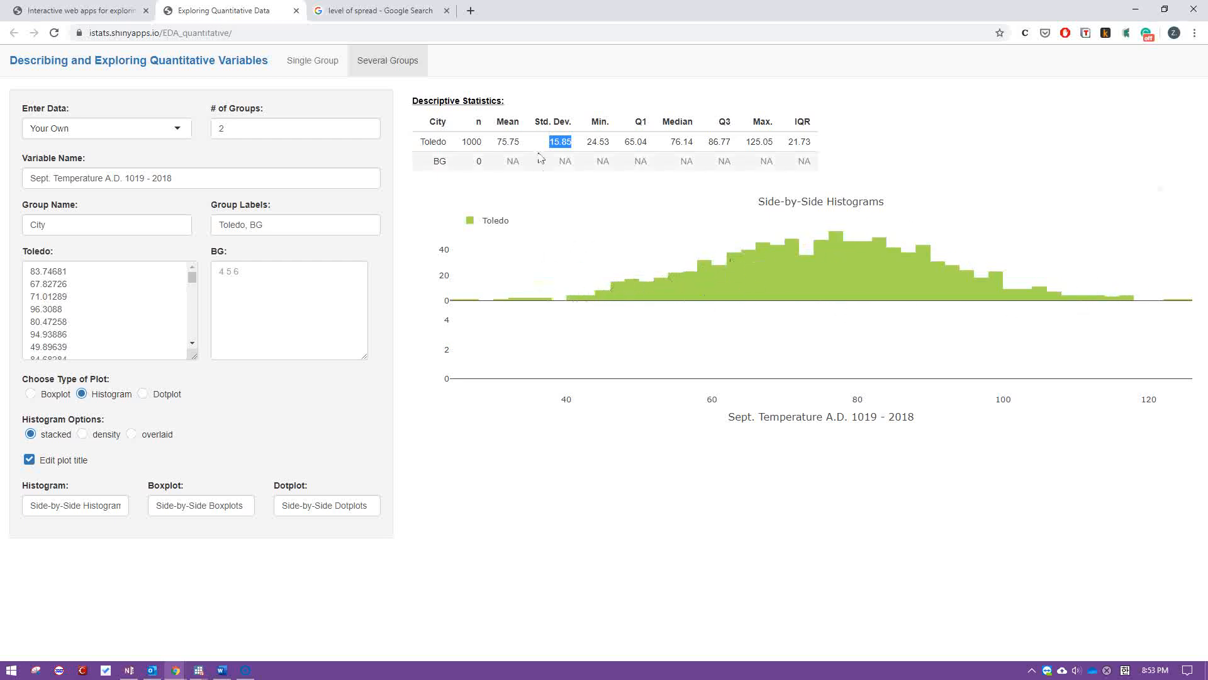
mouse_move(569, 151)
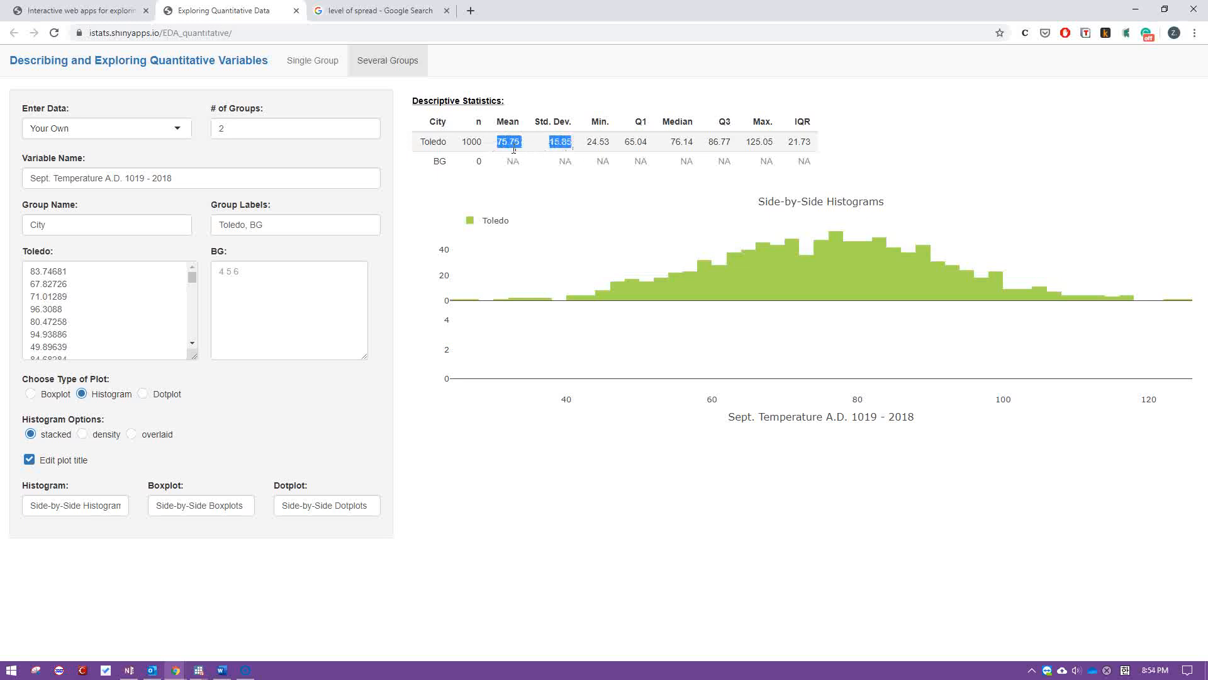
left_click(560, 141)
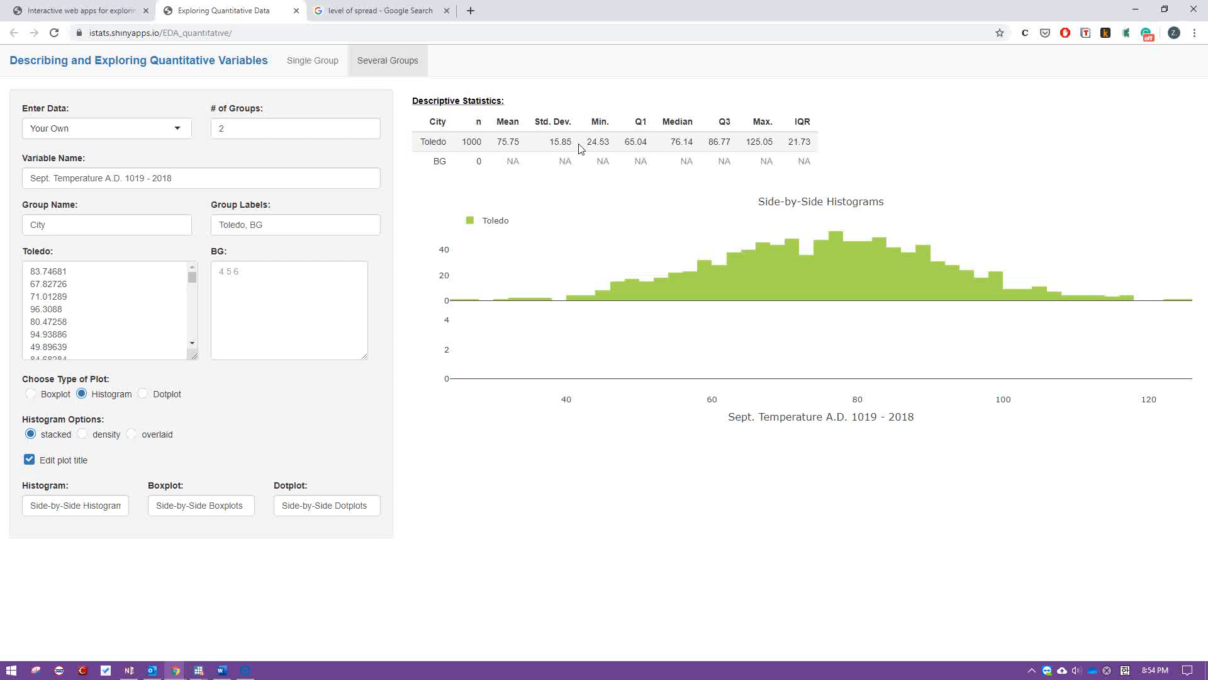
mouse_move(334, 298)
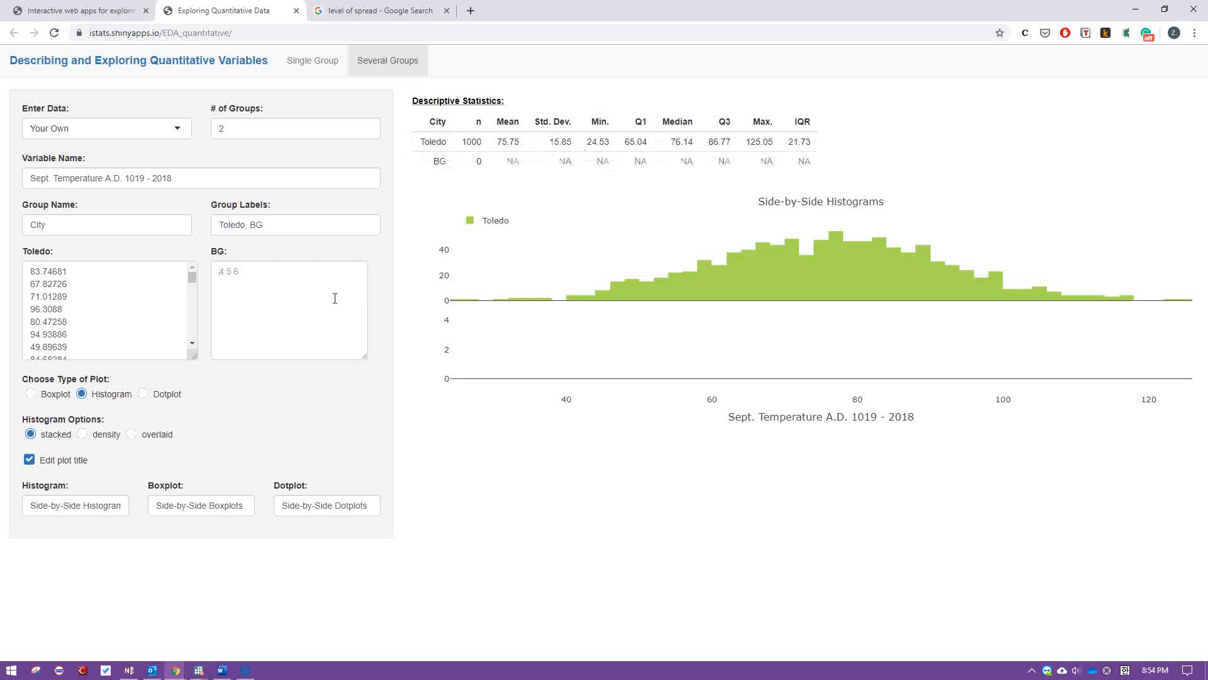
left_click(289, 310)
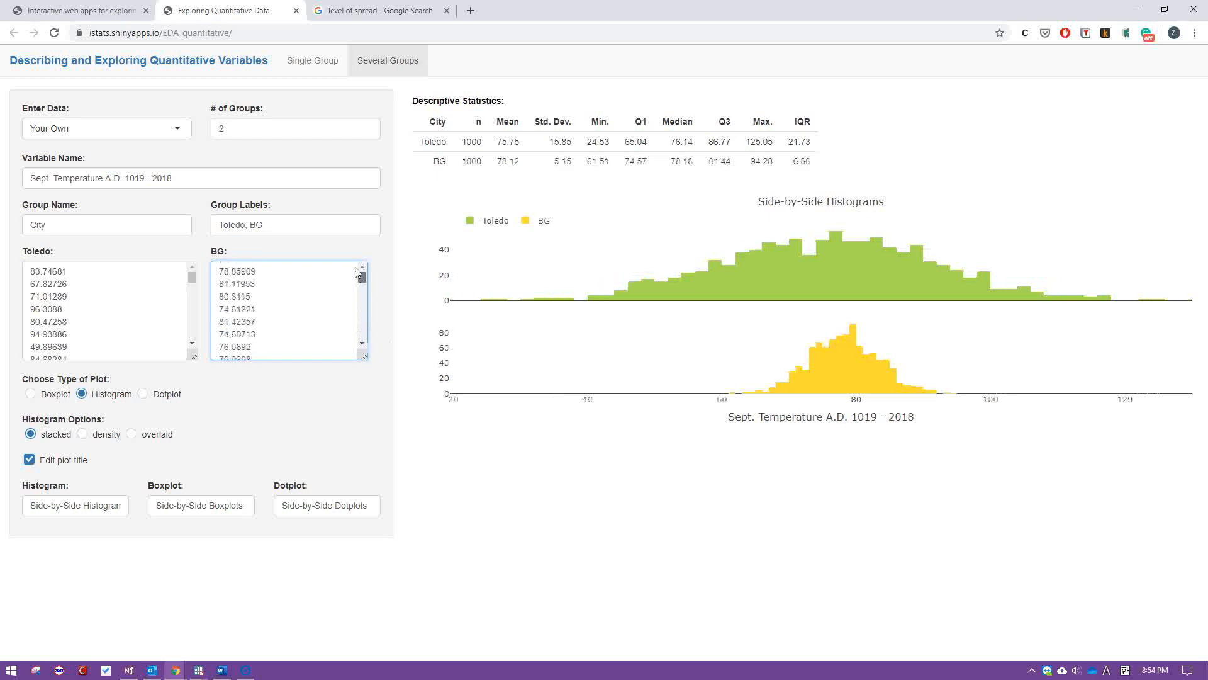
mouse_move(895, 377)
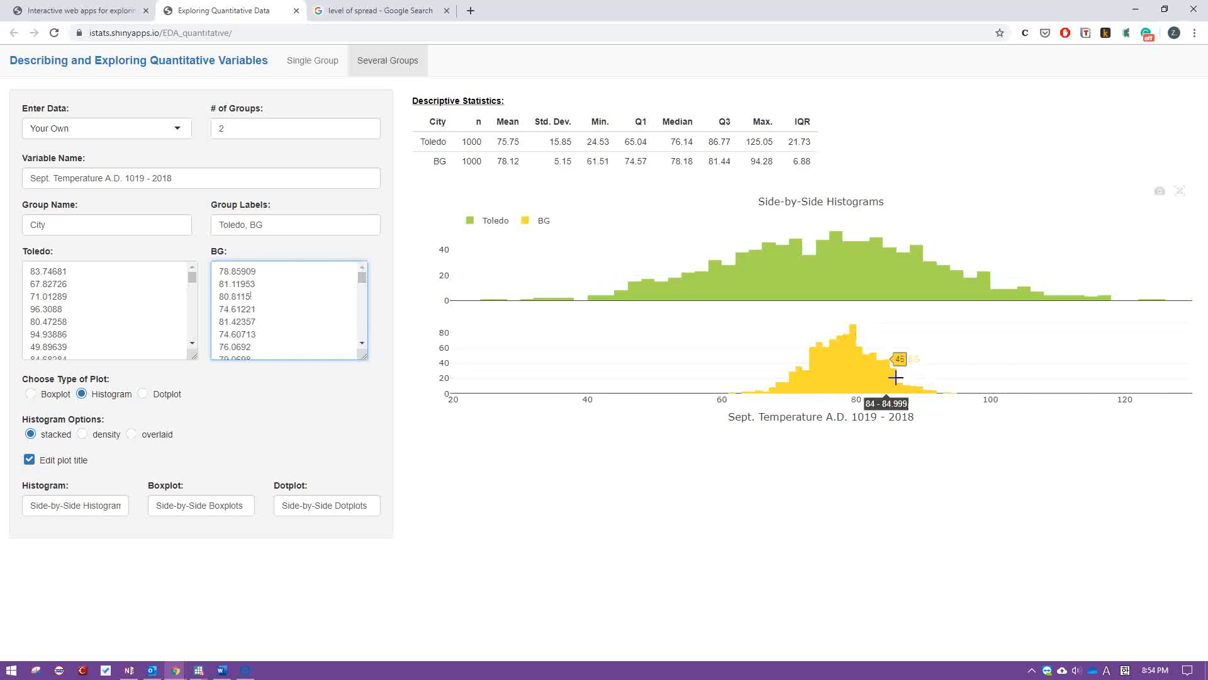
mouse_move(865, 355)
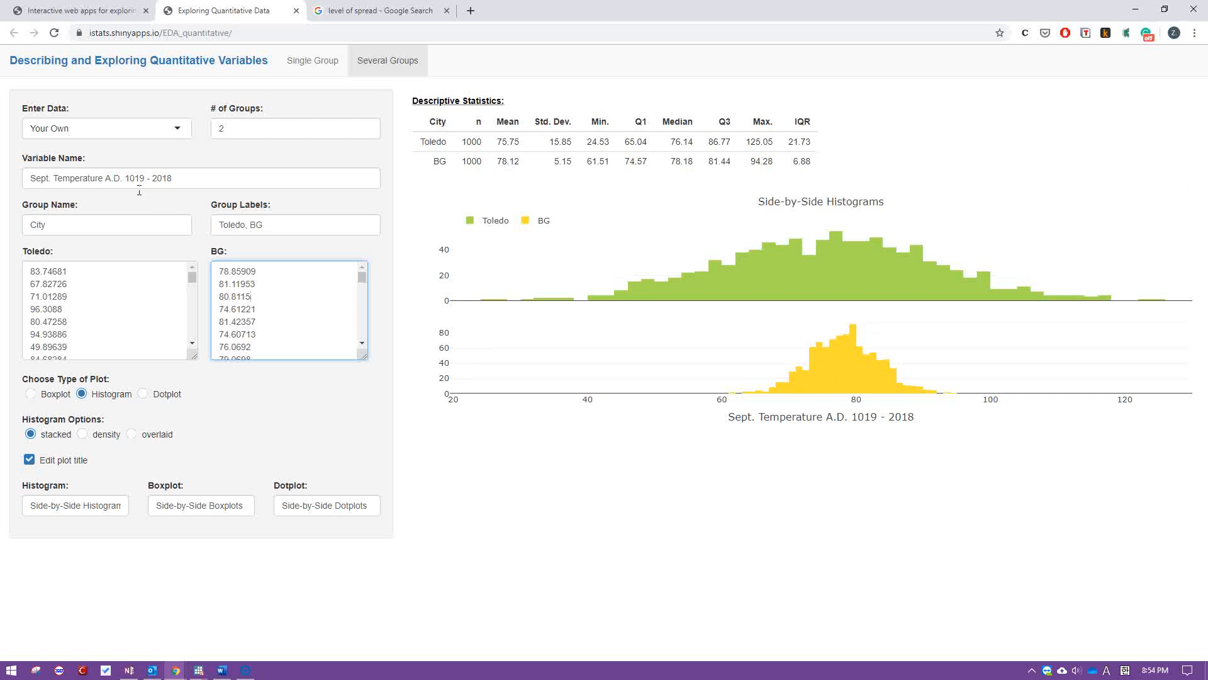
mouse_move(907, 391)
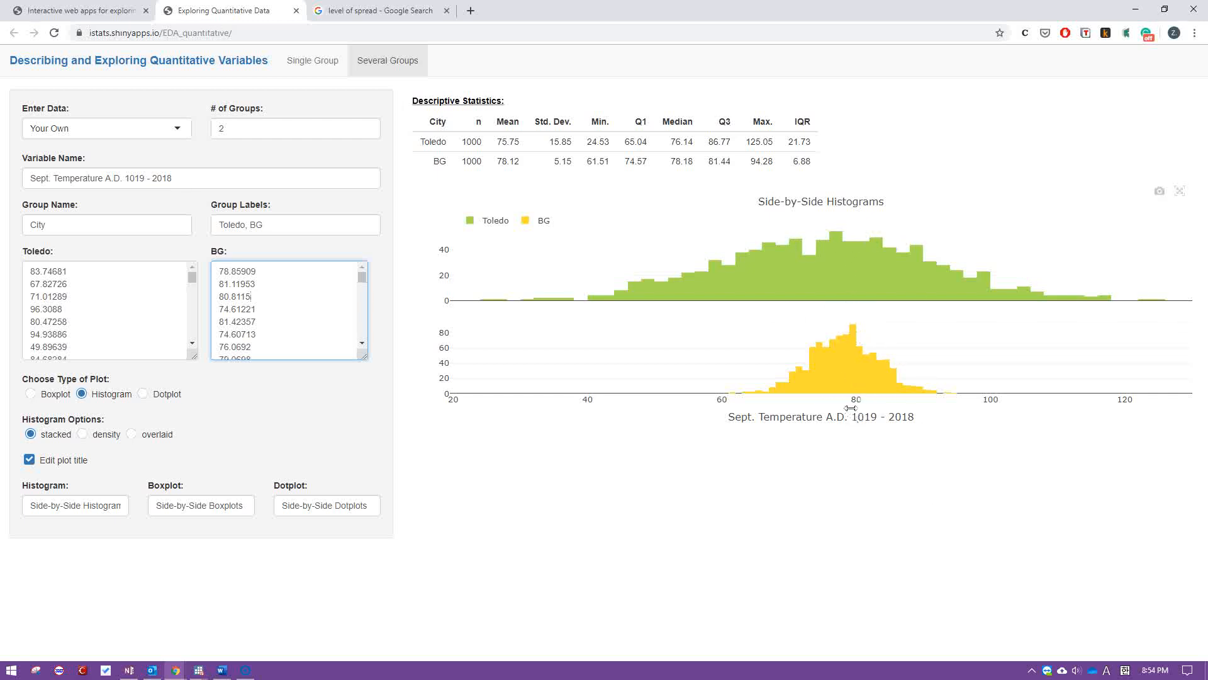
mouse_move(762, 399)
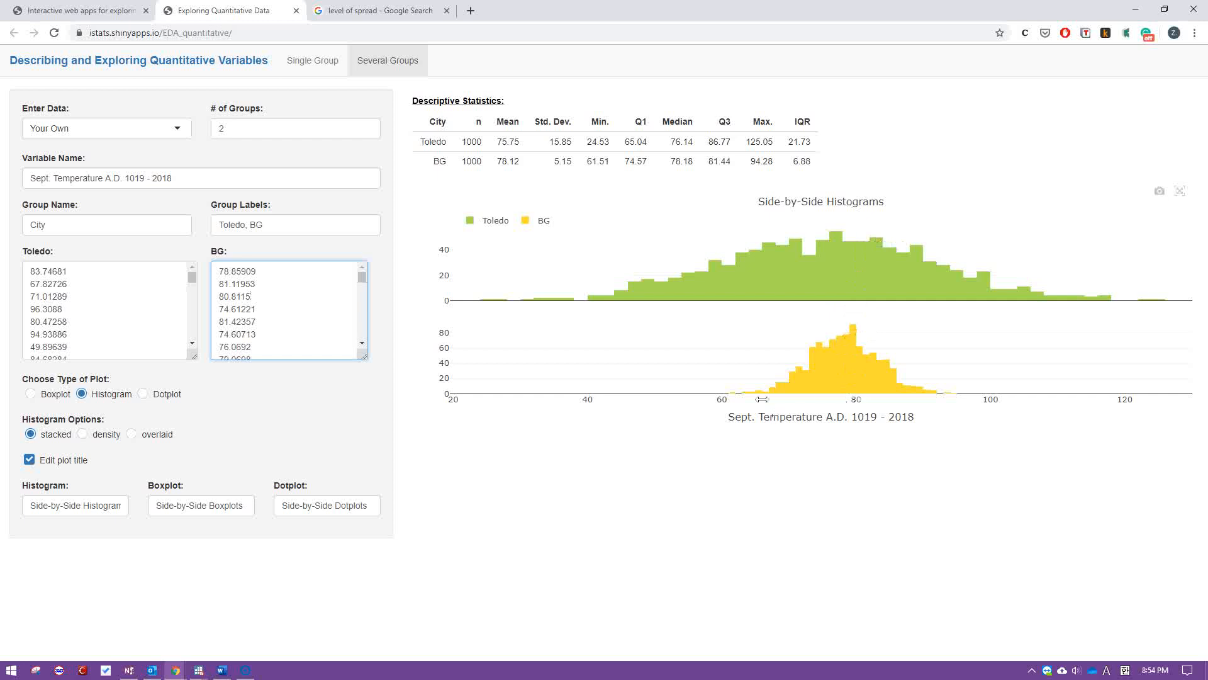
mouse_move(763, 385)
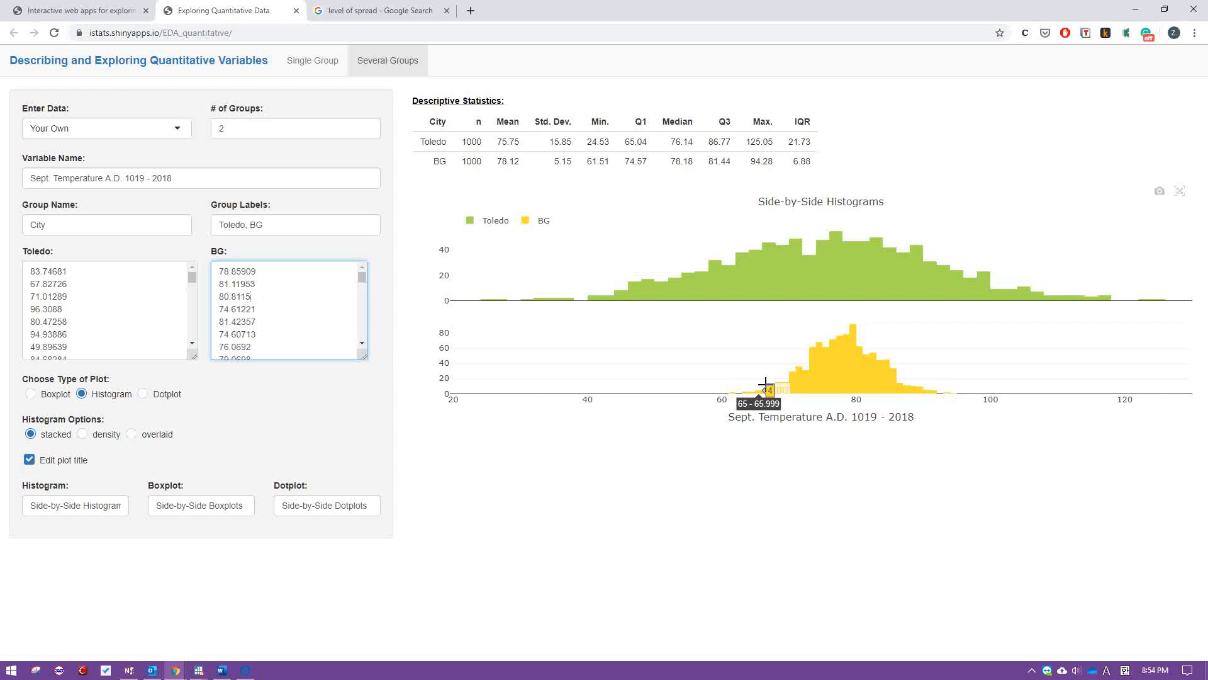
mouse_move(524, 168)
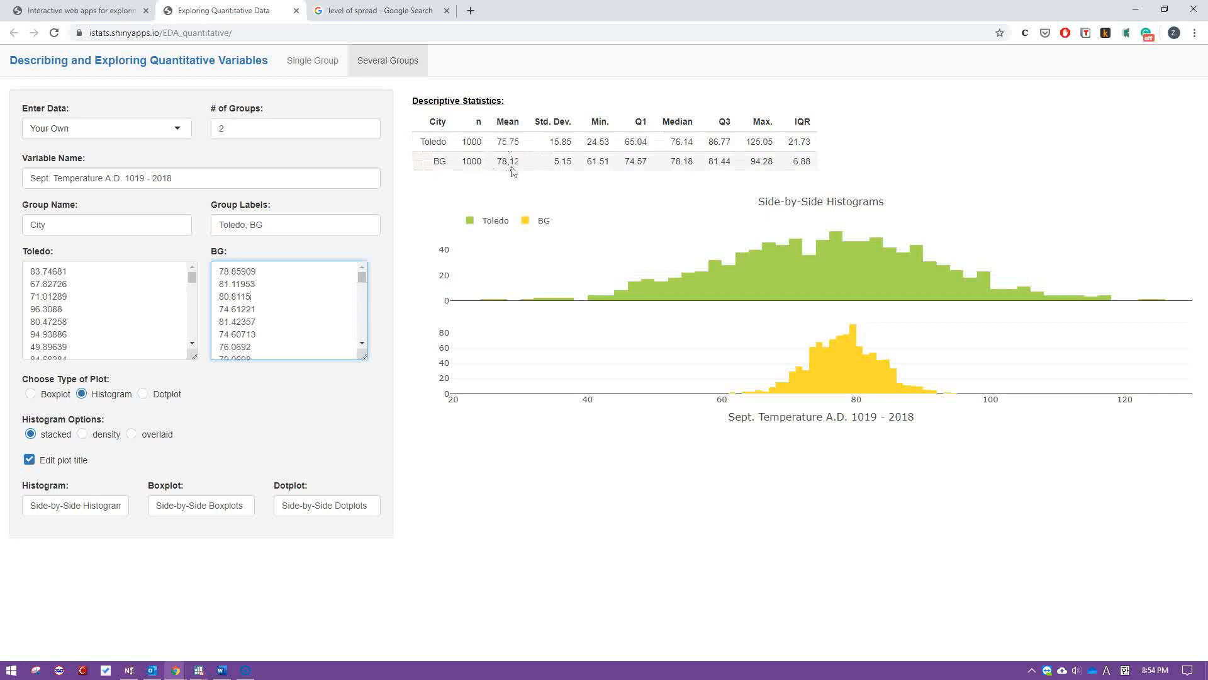
mouse_move(504, 171)
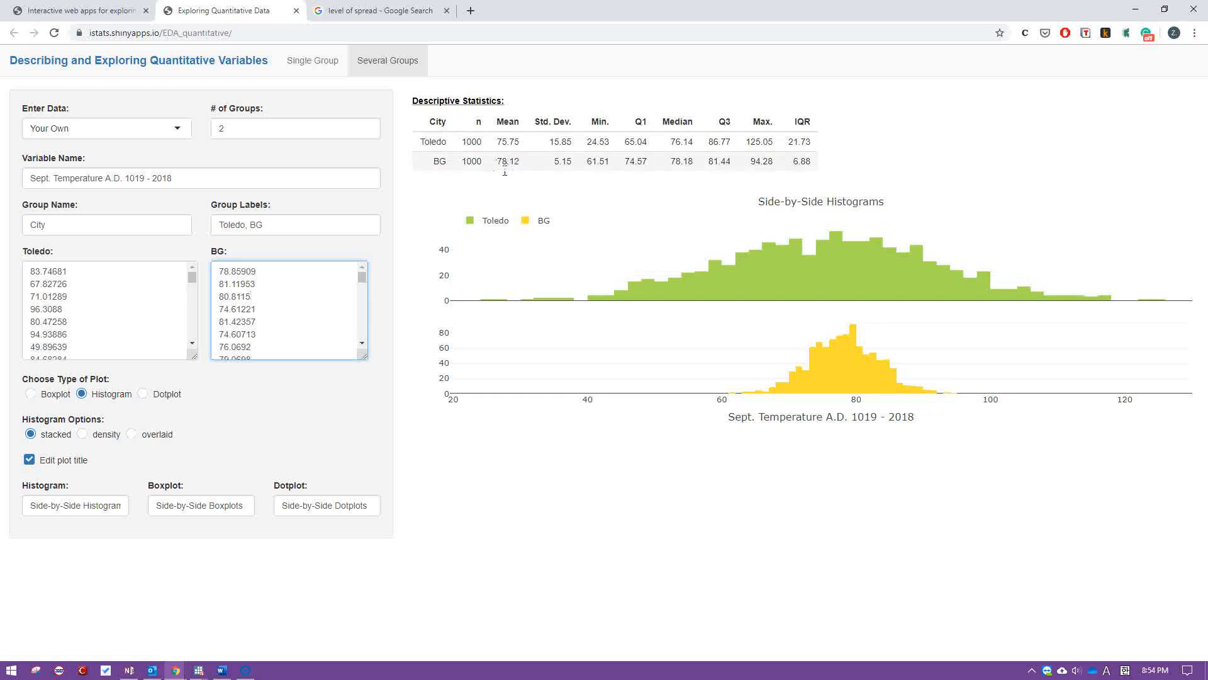
mouse_move(549, 174)
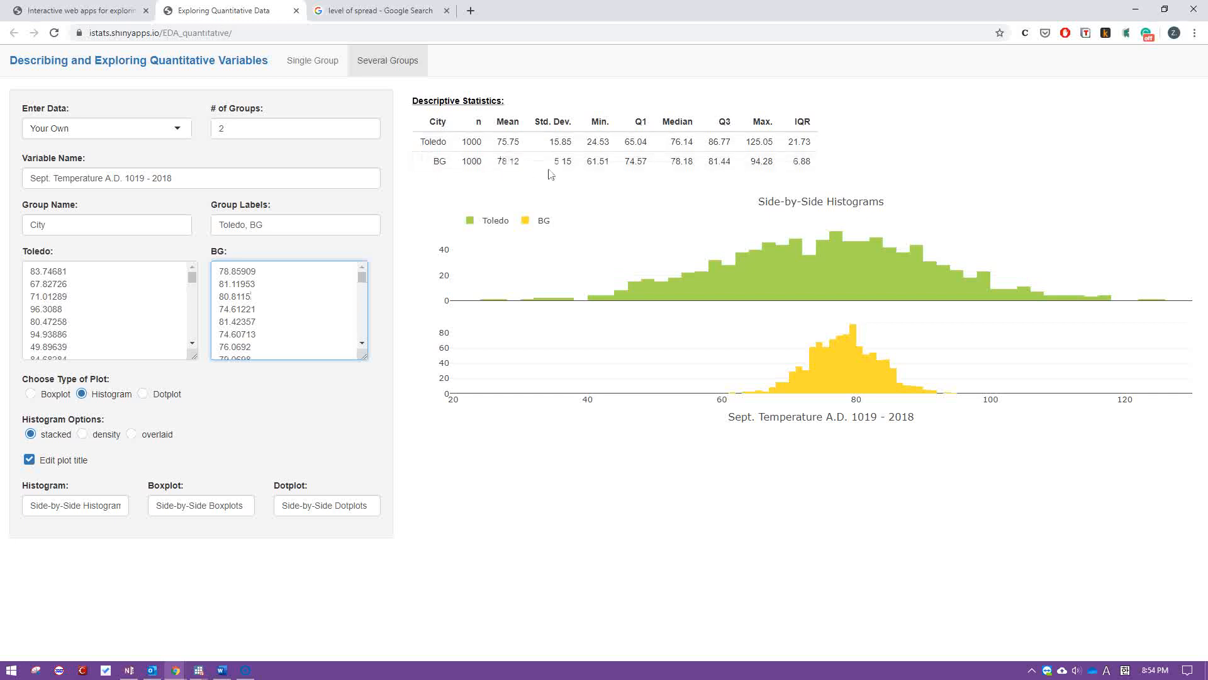
mouse_move(573, 171)
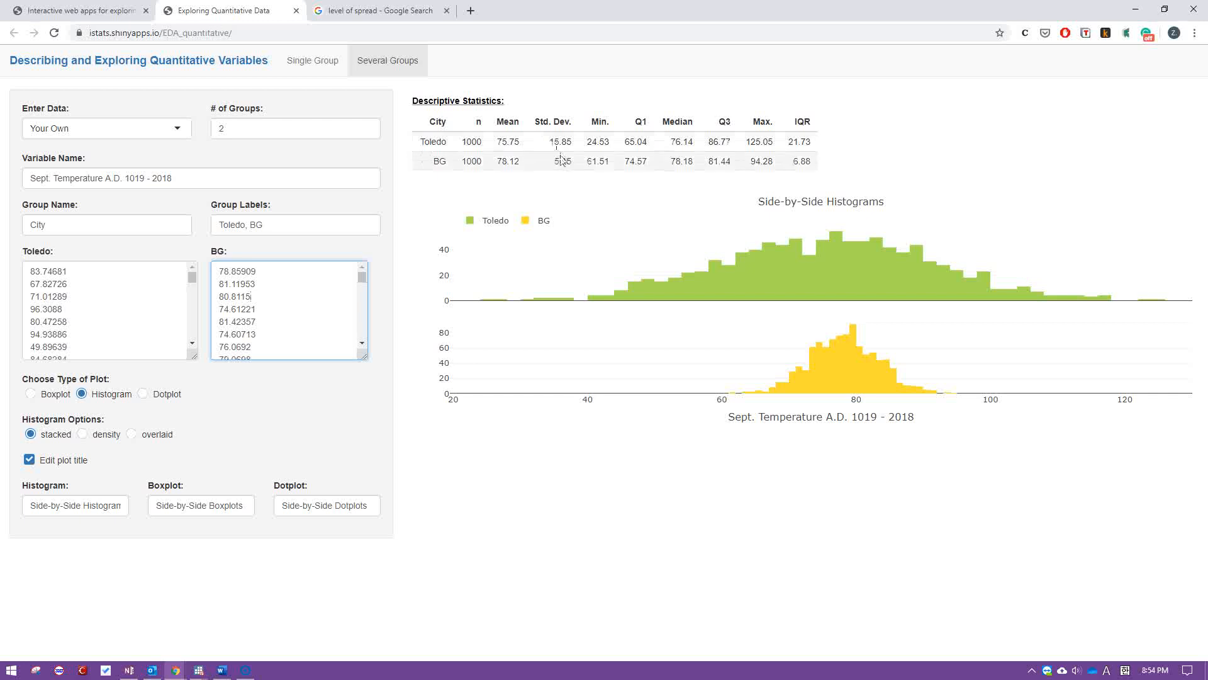
double_click(560, 161)
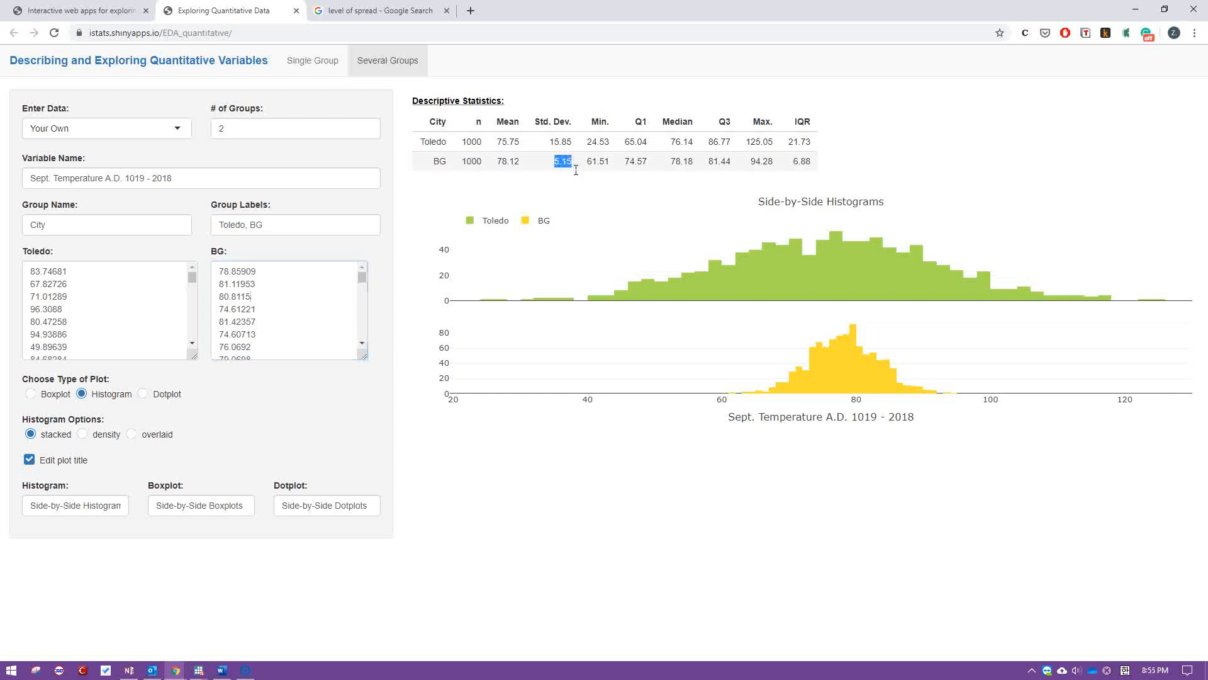
mouse_move(827, 387)
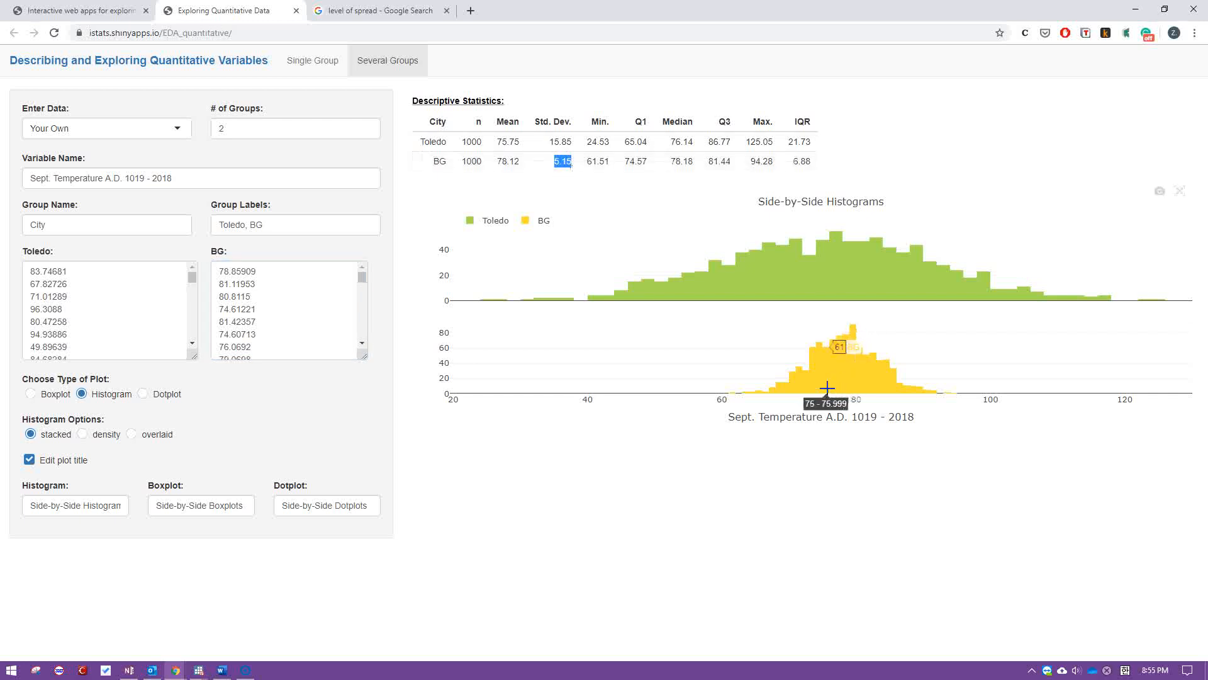
mouse_move(777, 353)
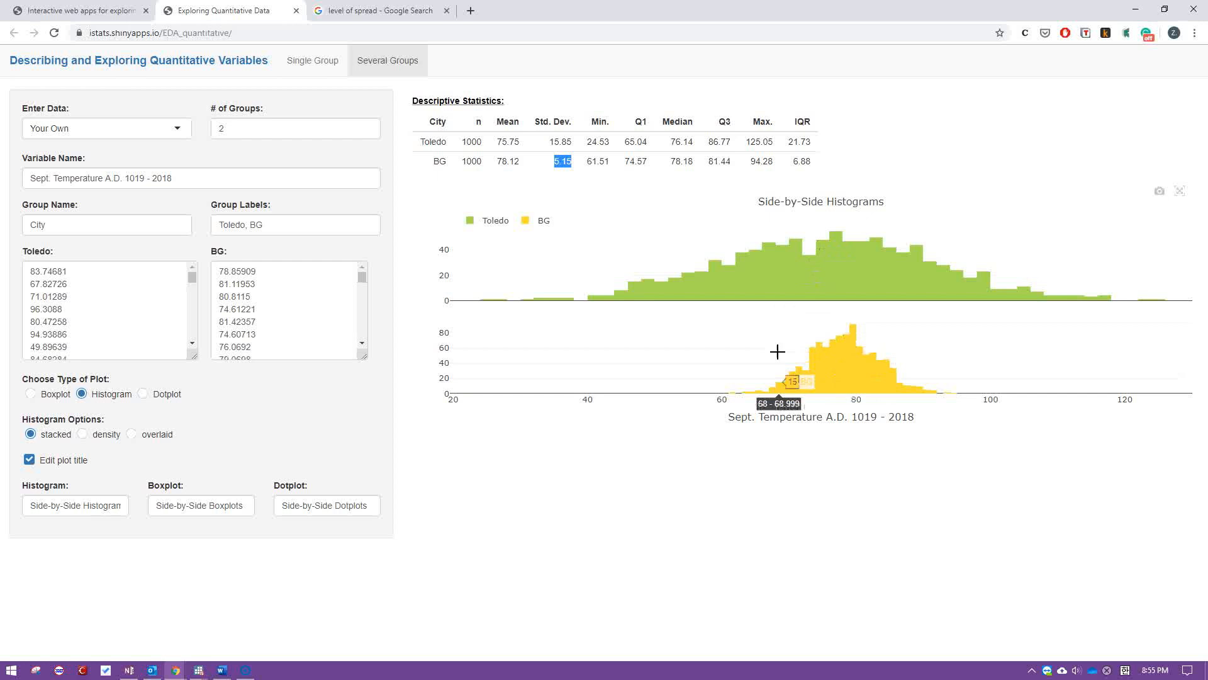
mouse_move(841, 357)
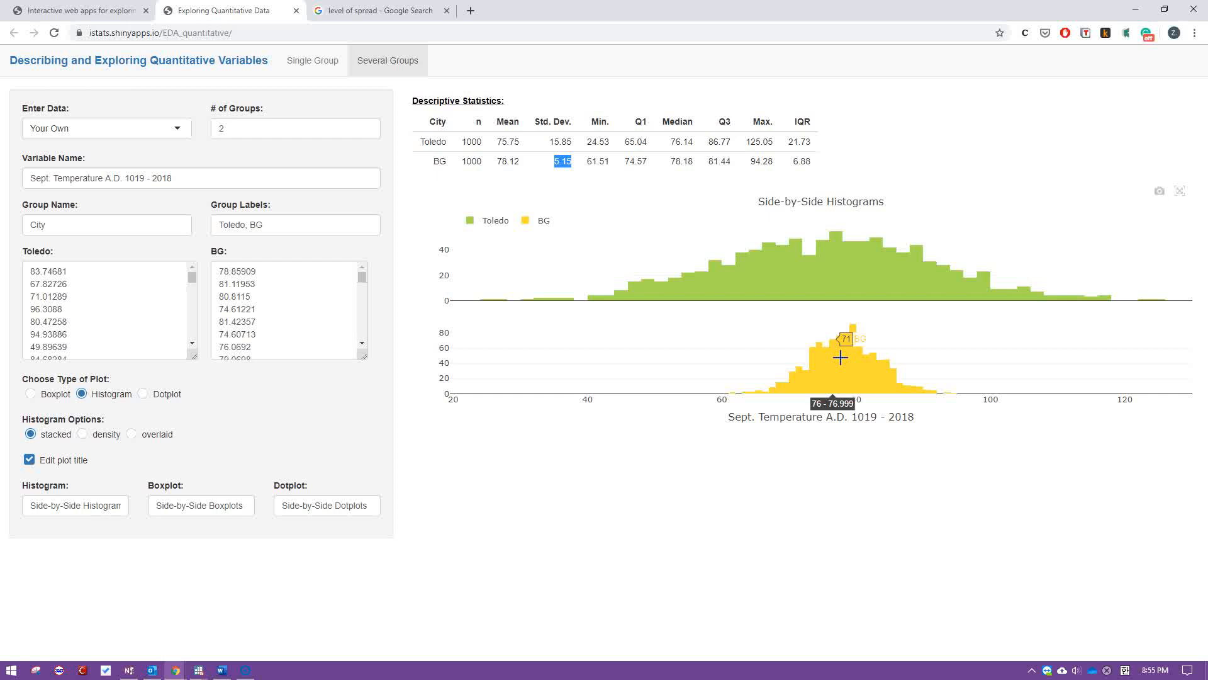
mouse_move(694, 464)
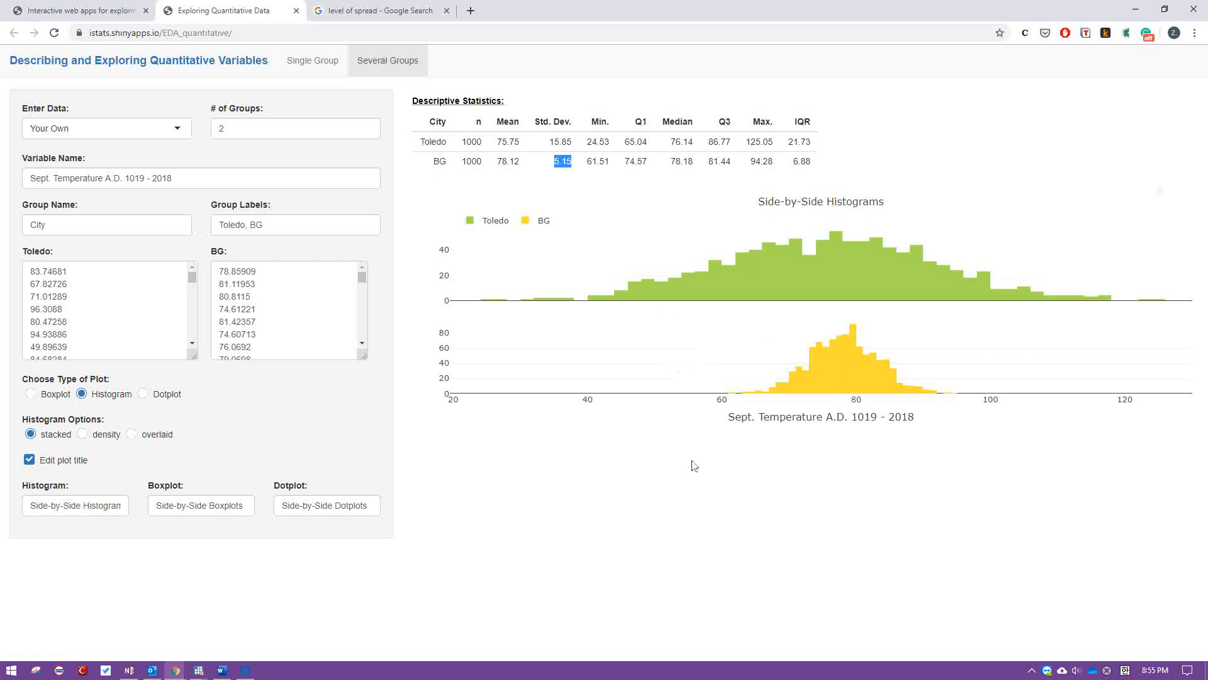
mouse_move(689, 466)
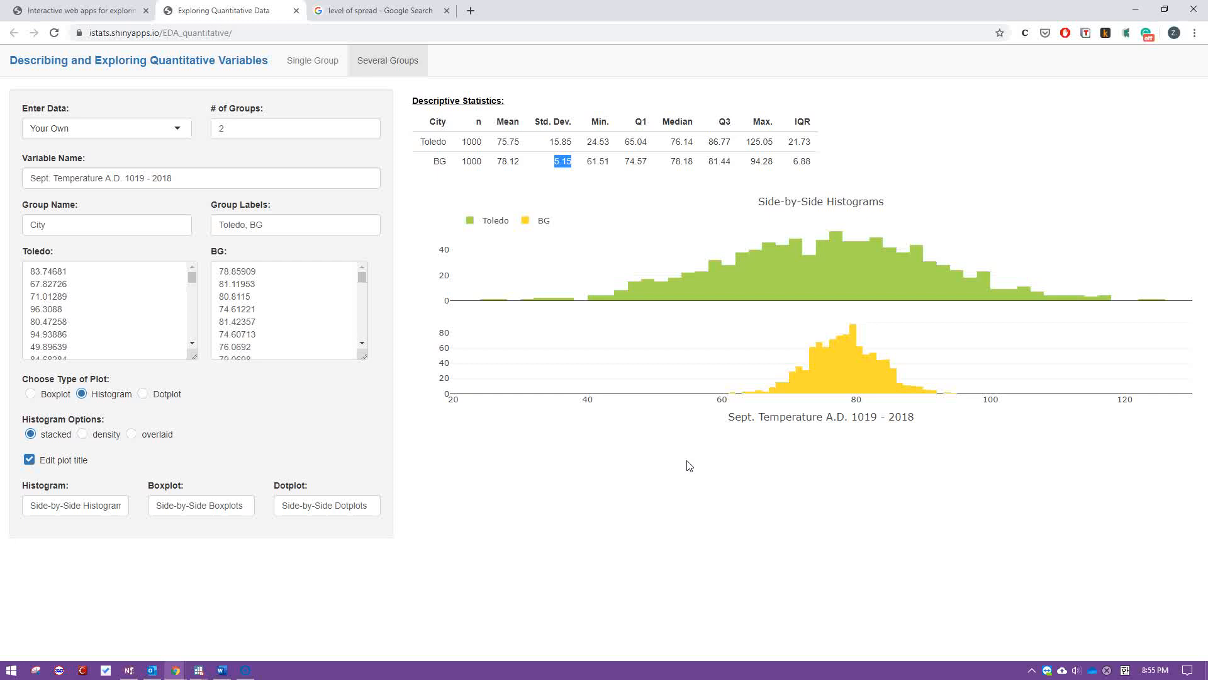
mouse_move(492, 308)
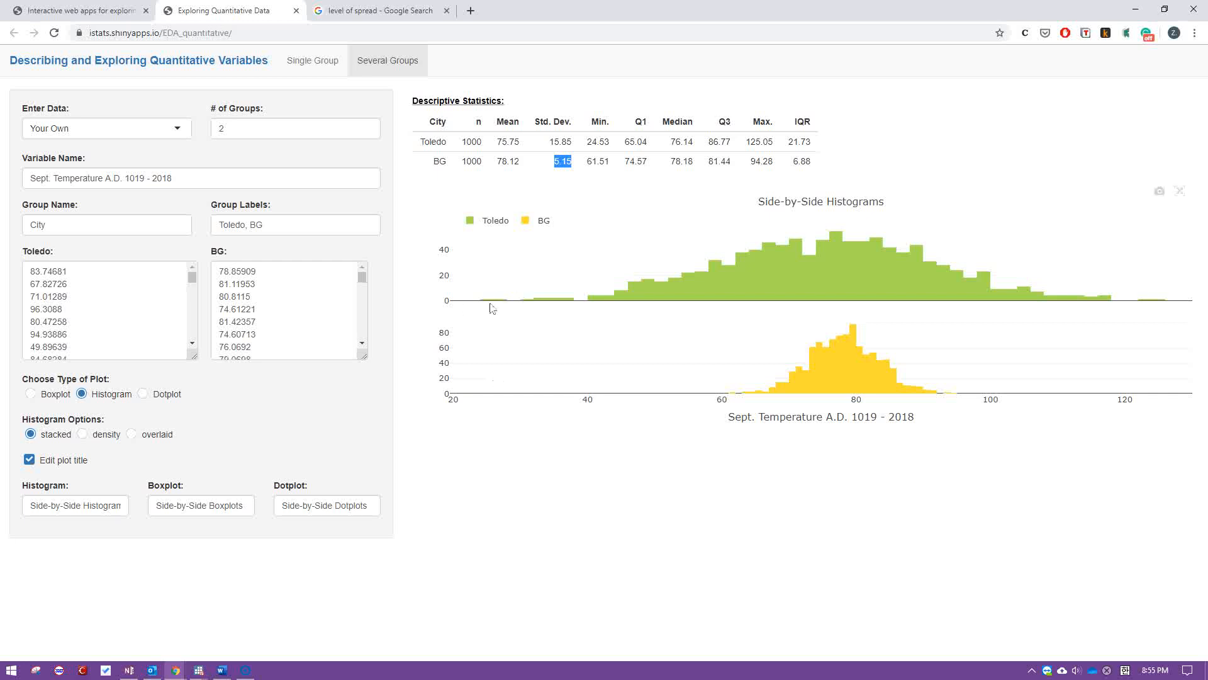
mouse_move(1143, 300)
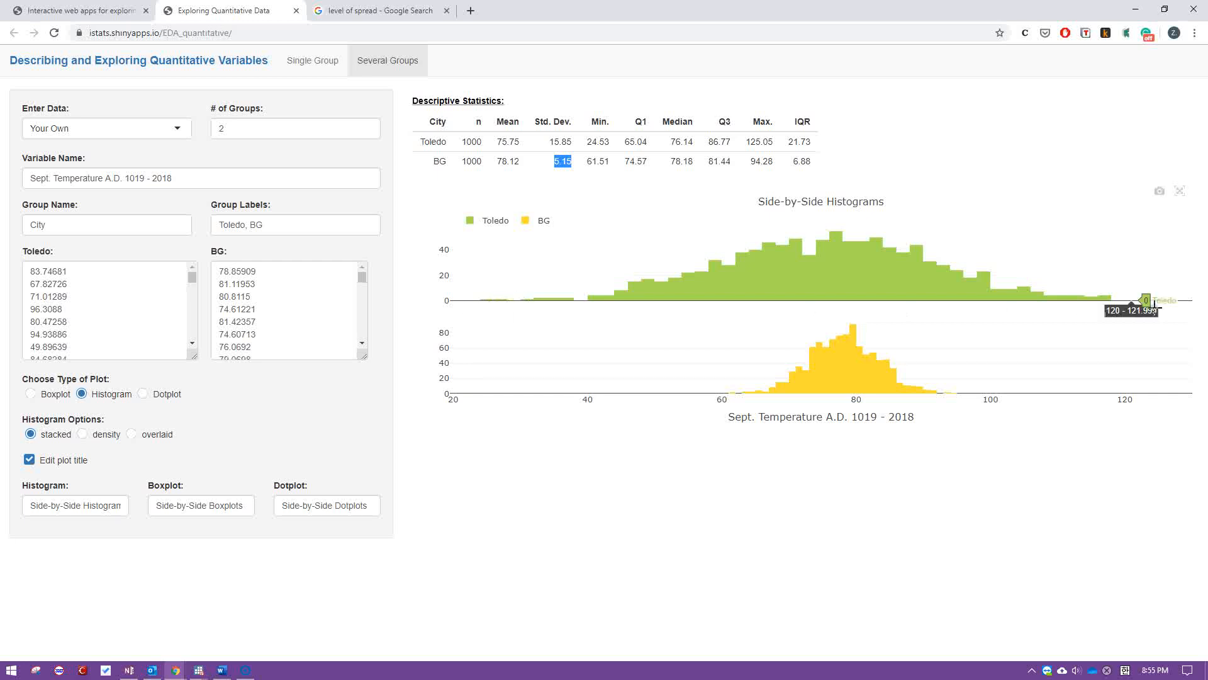
mouse_move(513, 402)
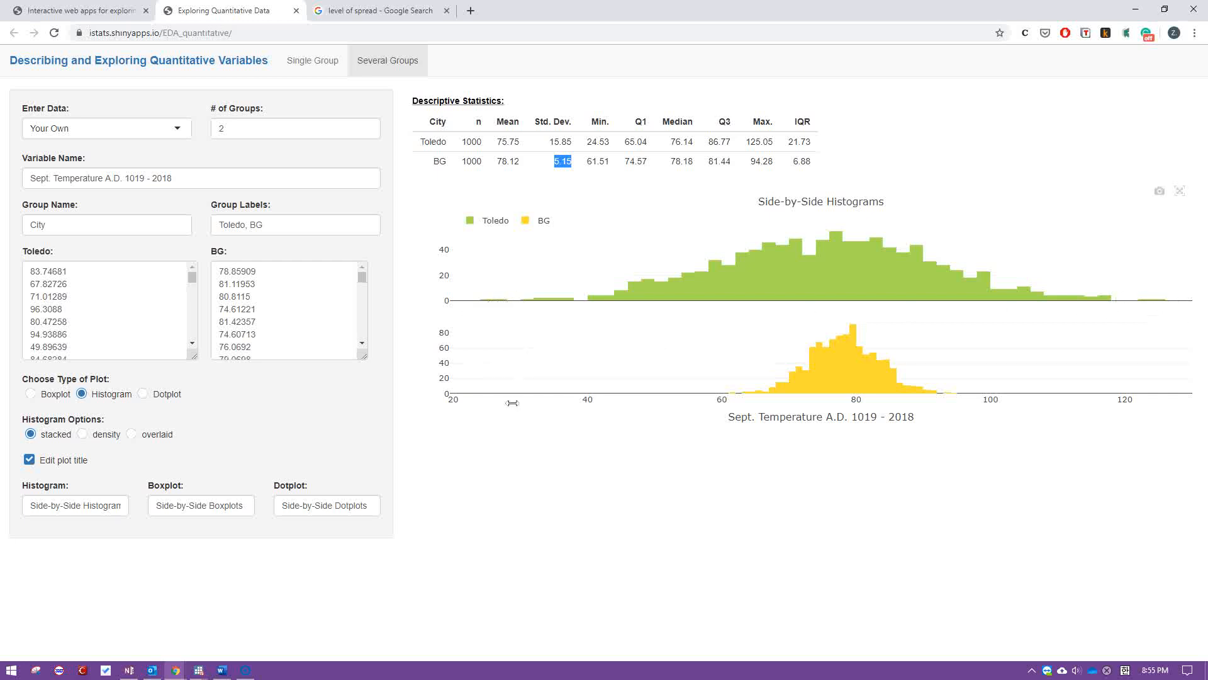
mouse_move(1154, 301)
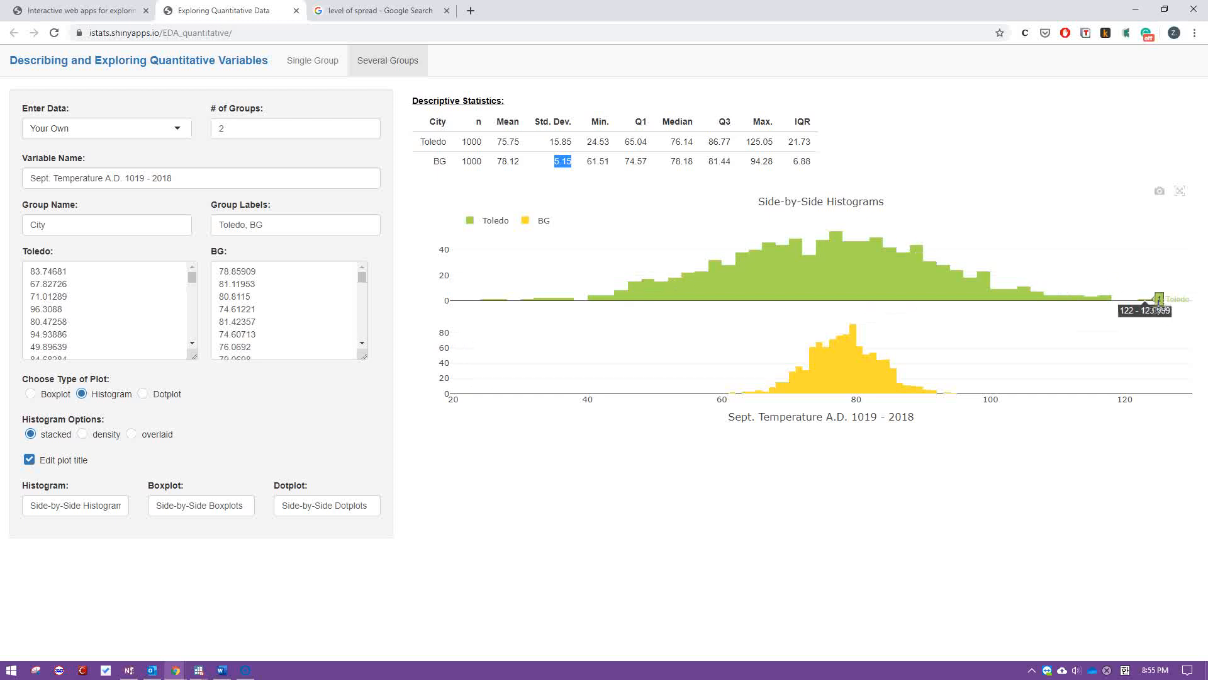
mouse_move(744, 401)
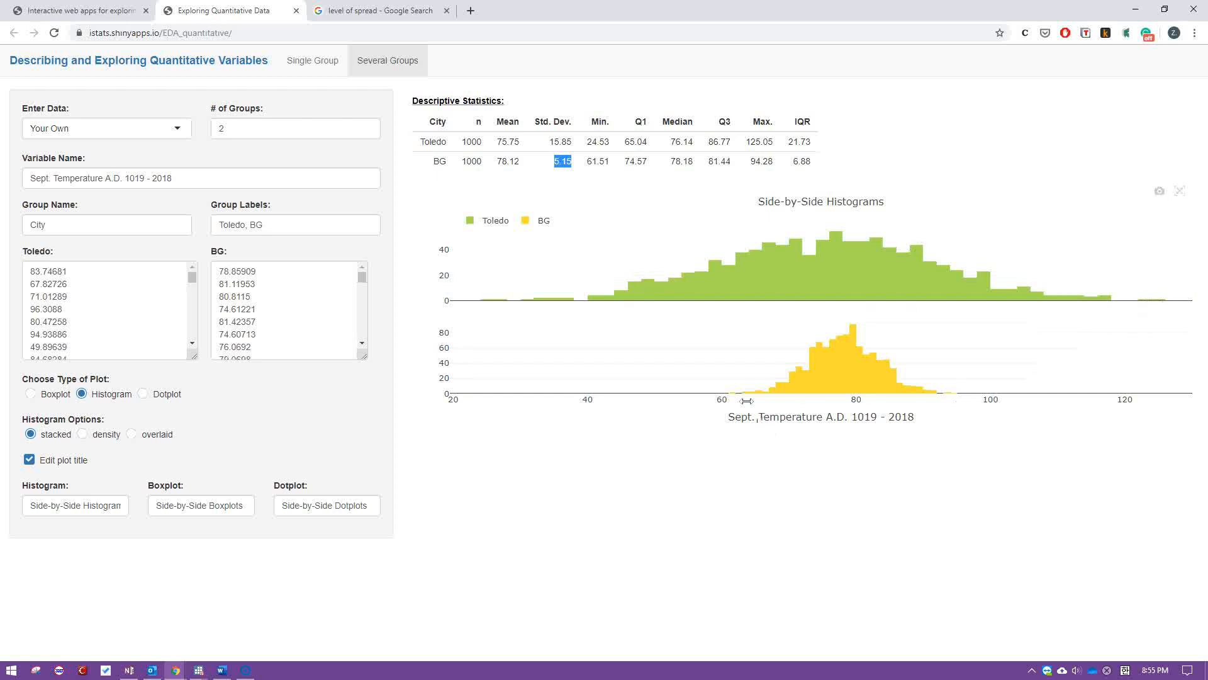
mouse_move(742, 394)
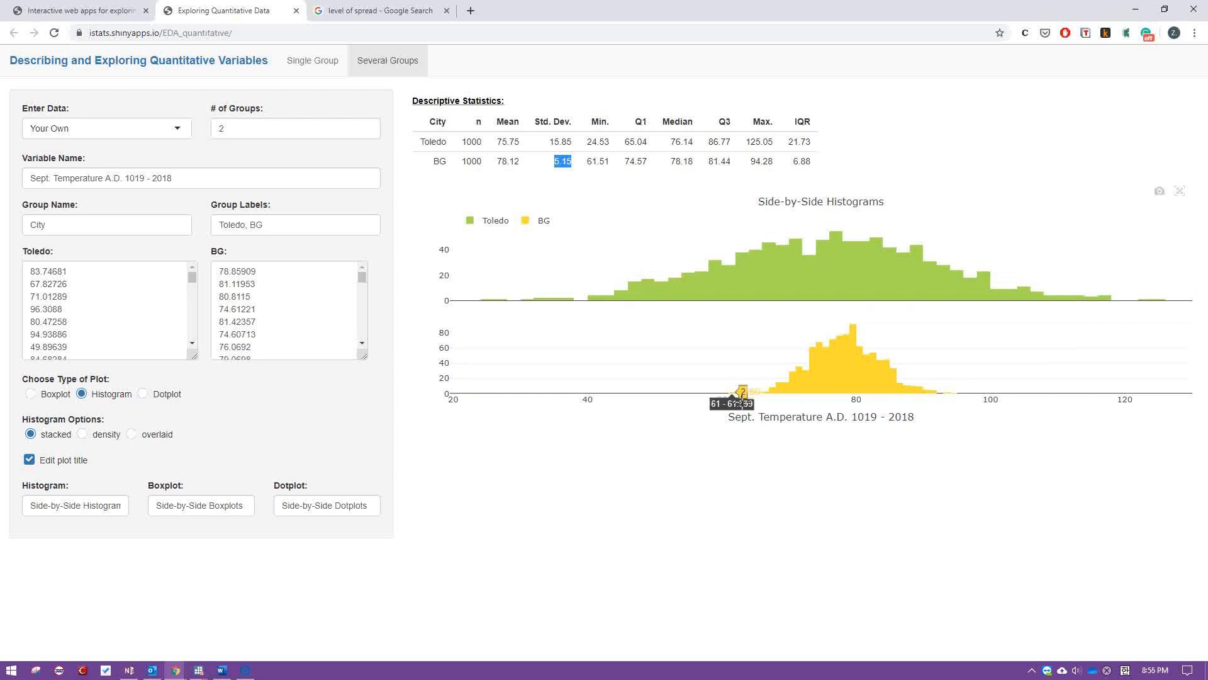
mouse_move(967, 401)
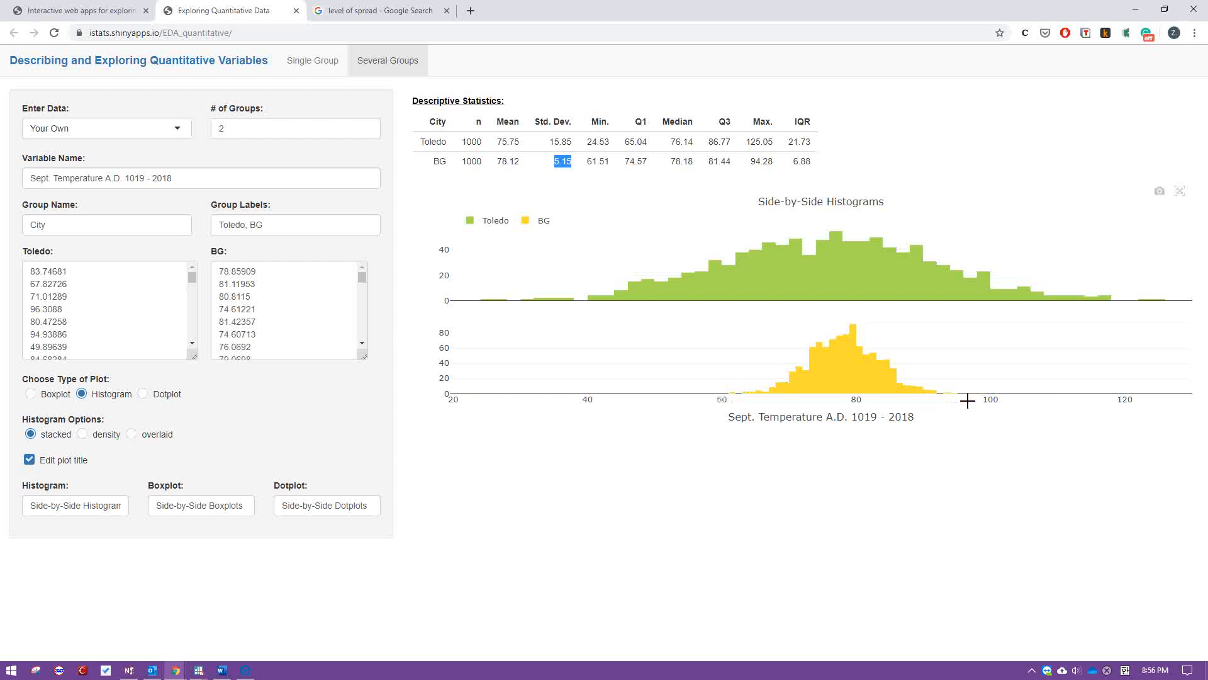
mouse_move(451, 368)
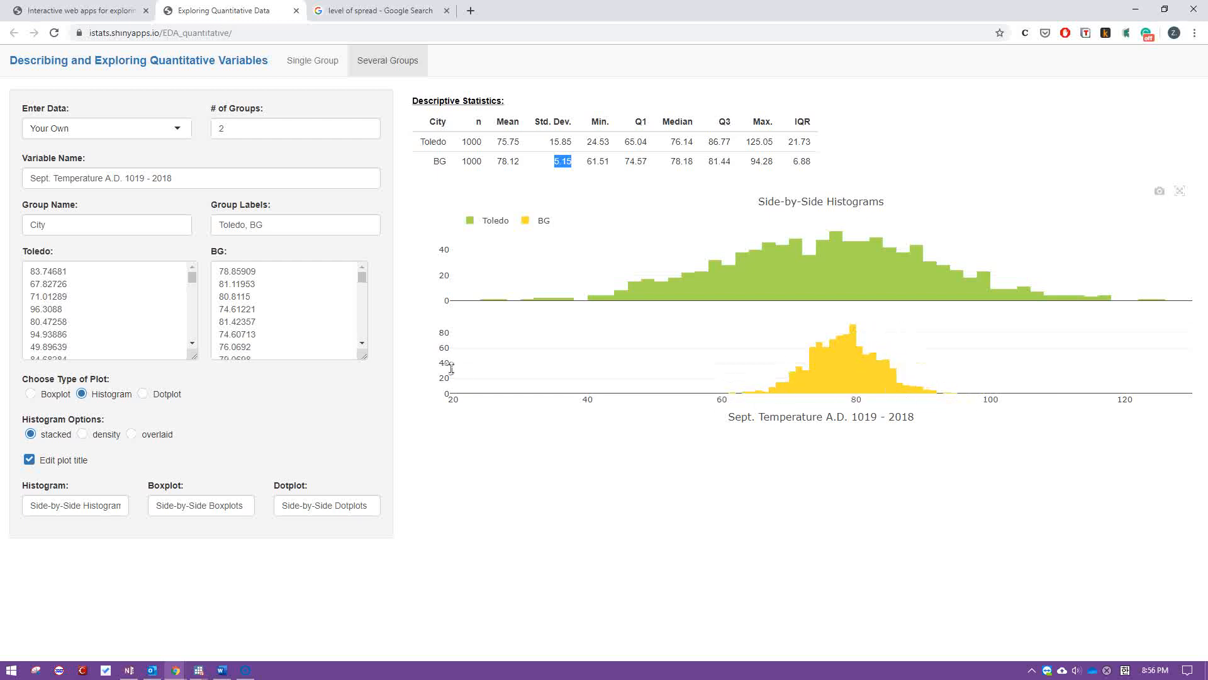
mouse_move(438, 346)
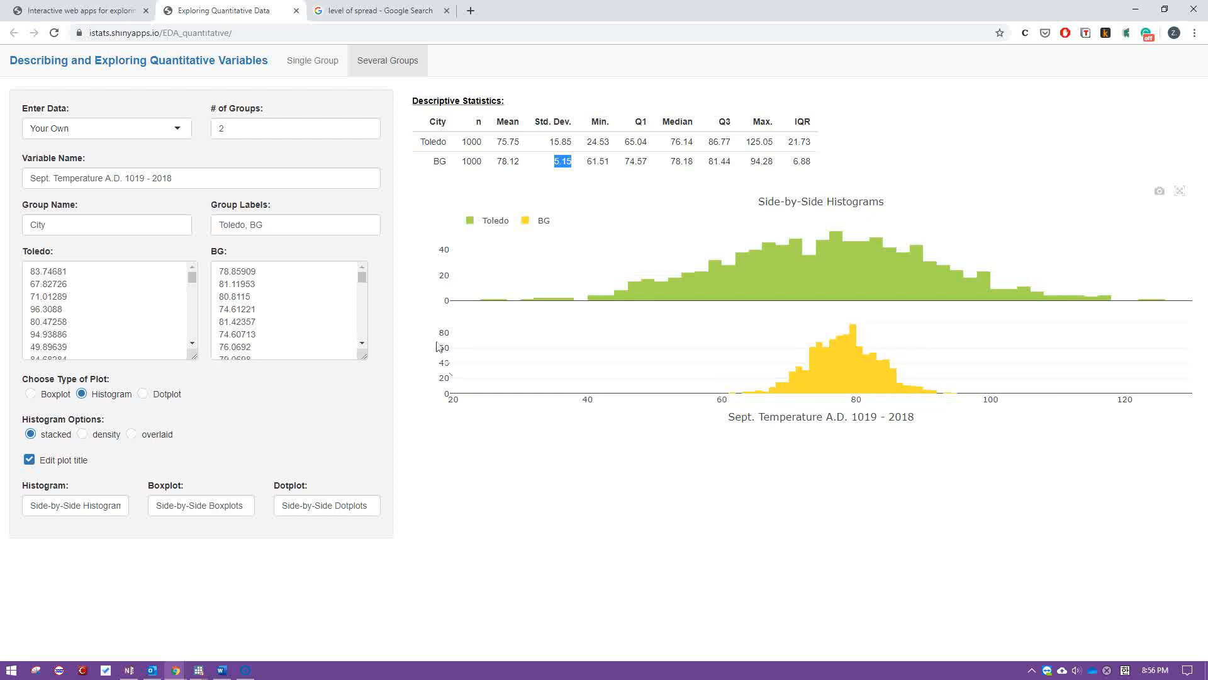
mouse_move(278, 580)
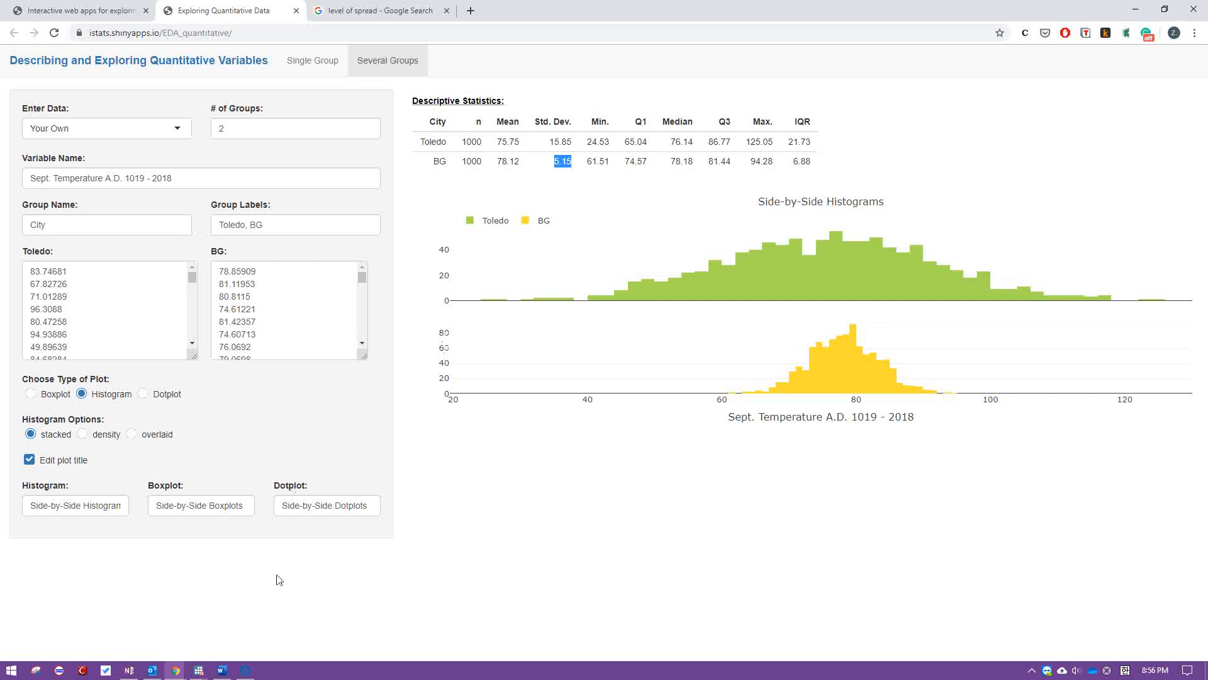